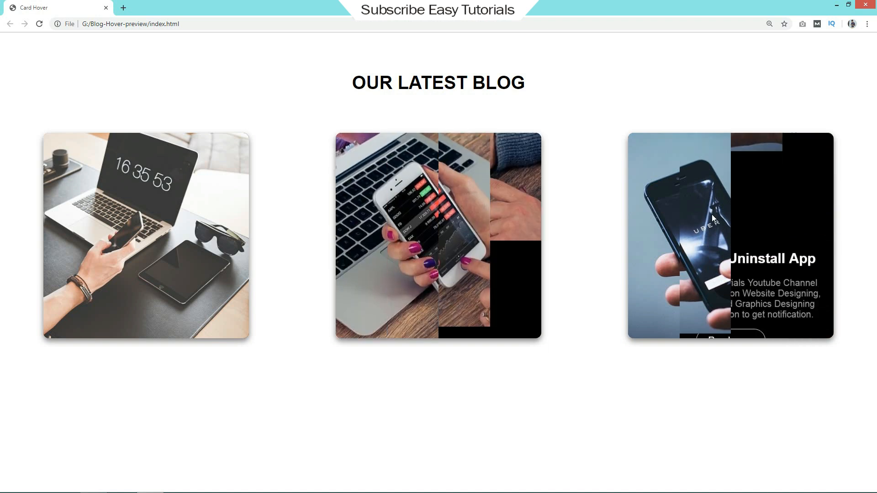
pyautogui.moveTo(591, 221)
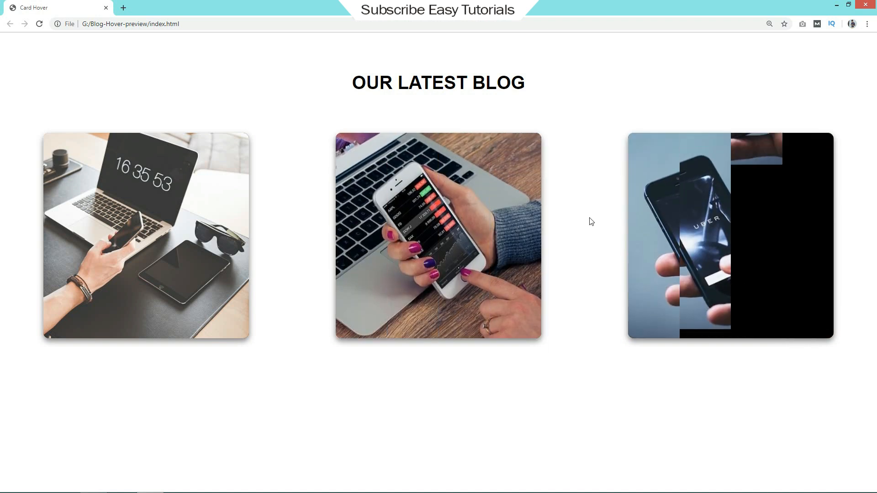
pyautogui.moveTo(730, 235)
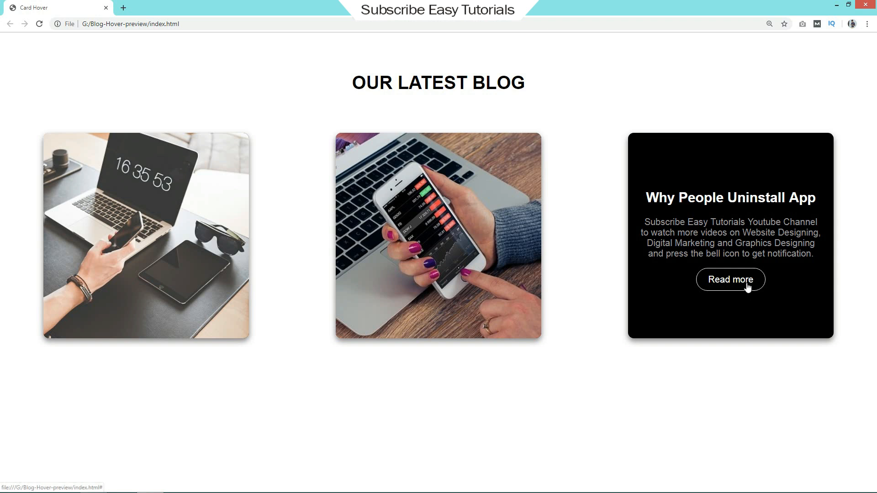
pyautogui.moveTo(437, 234)
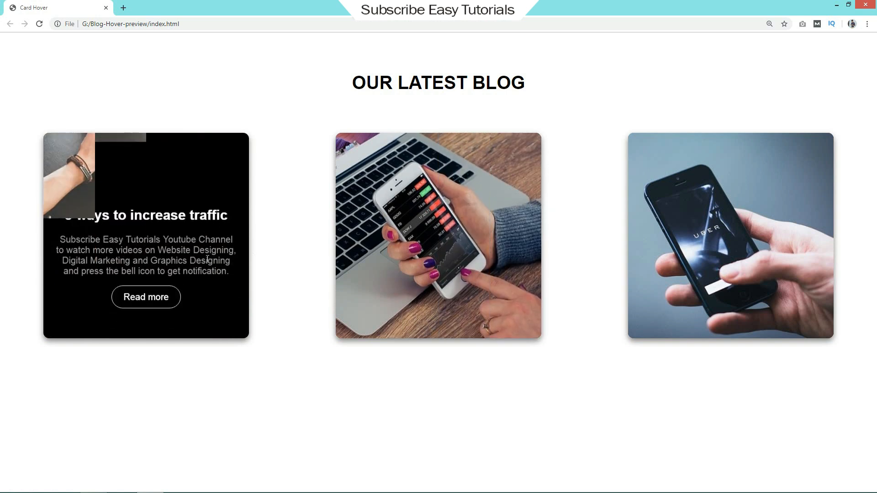
pyautogui.moveTo(438, 235)
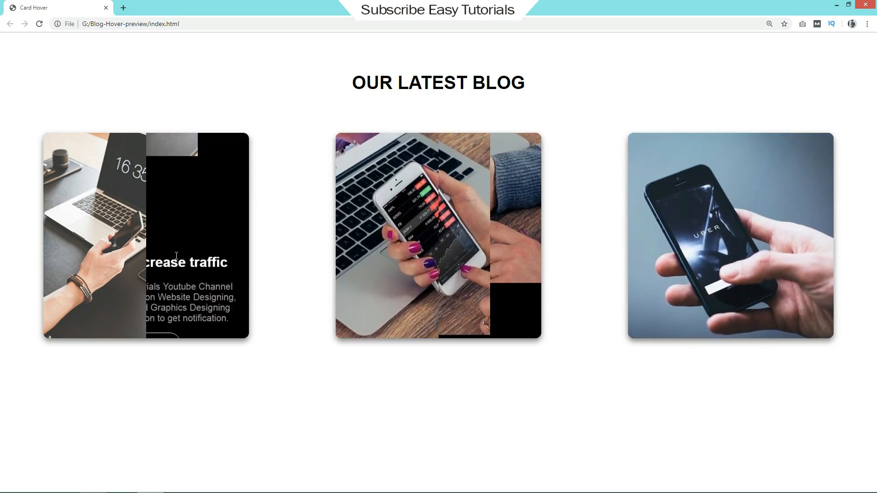
pyautogui.moveTo(248, 107)
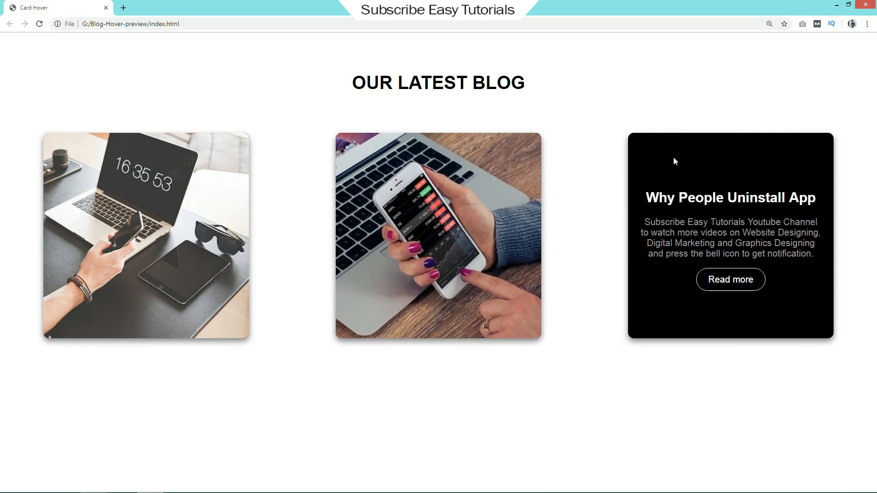
# Step: Close the finished demo page and return to the desktop with the Card Hover folder
pyautogui.click(849, 5)
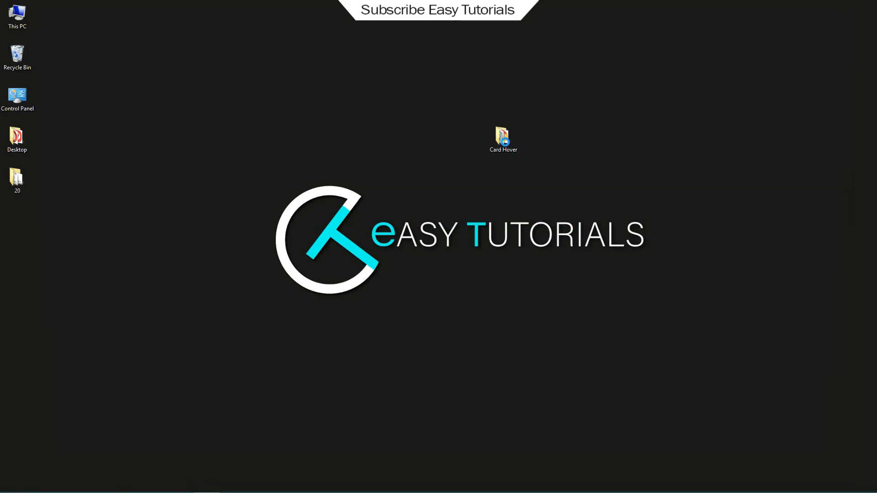
pyautogui.doubleClick(501, 136)
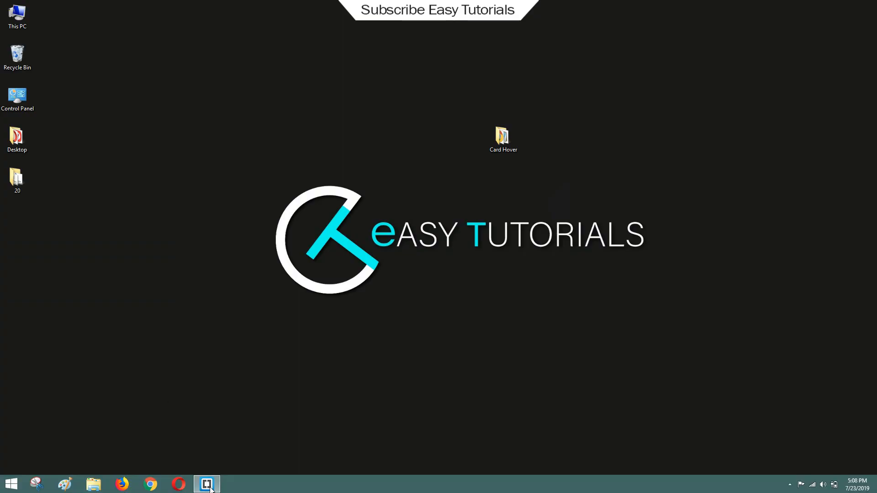
# Step: Add <div class="card"> with an empty <span> inside index.html's body
pyautogui.click(207, 484)
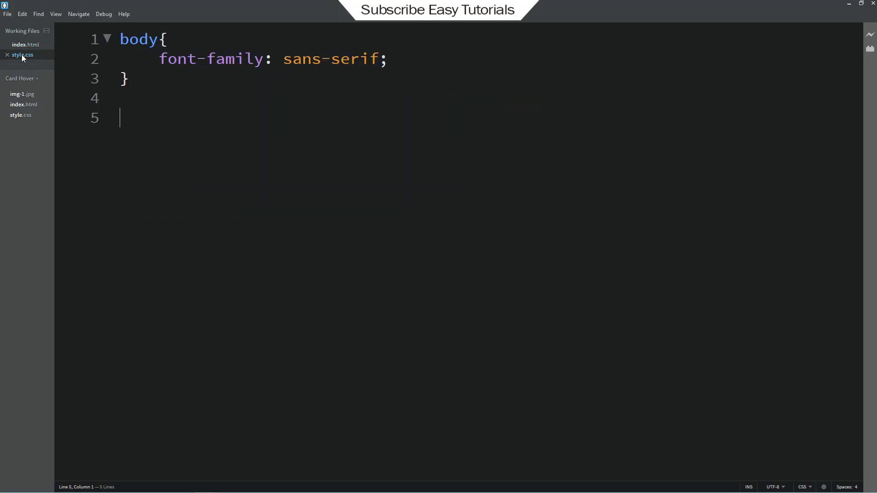
pyautogui.click(26, 43)
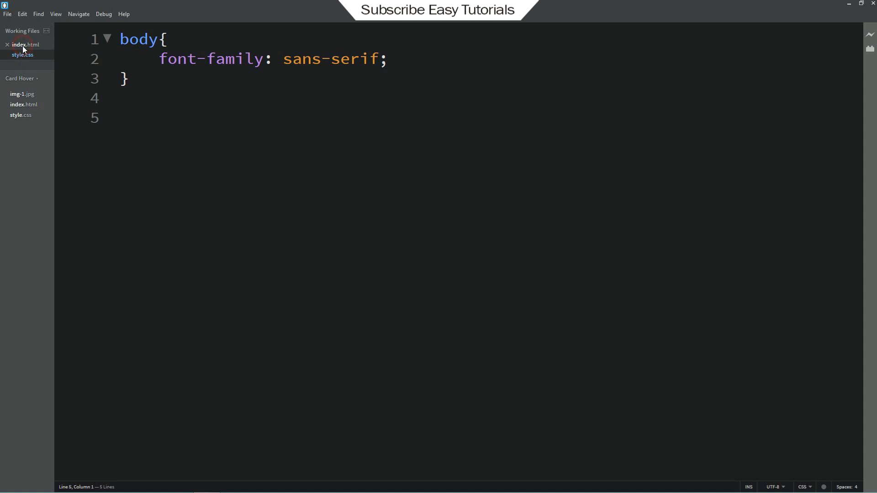
pyautogui.click(25, 45)
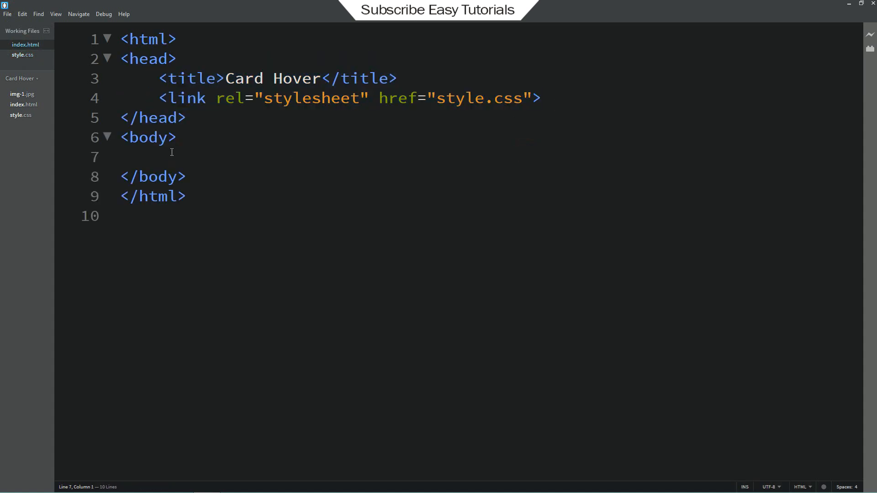
pyautogui.write('<div')
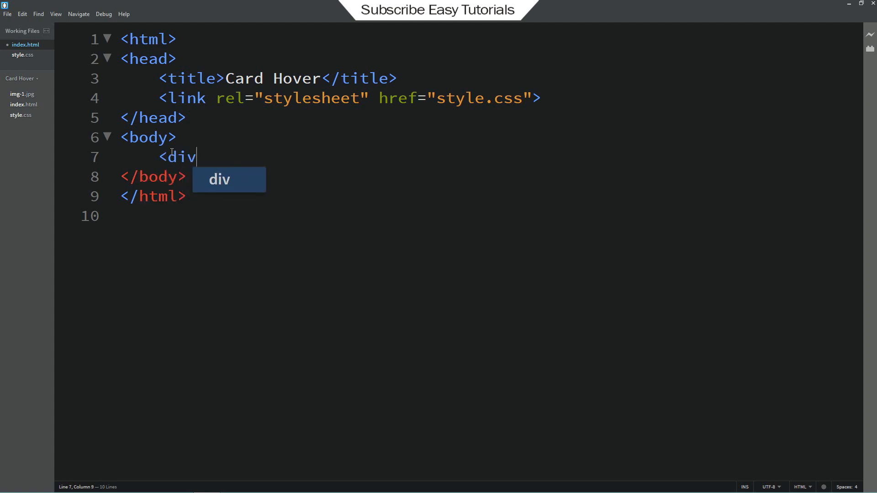
pyautogui.write('class="c"')
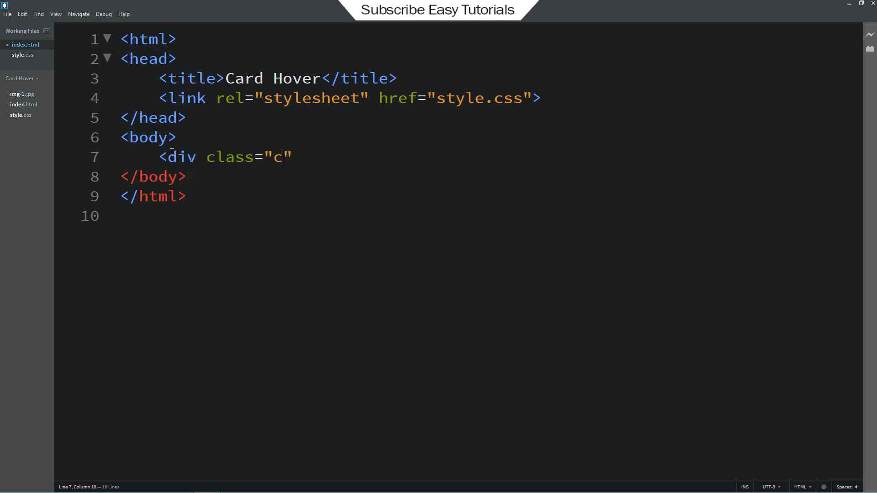
pyautogui.write('ard')
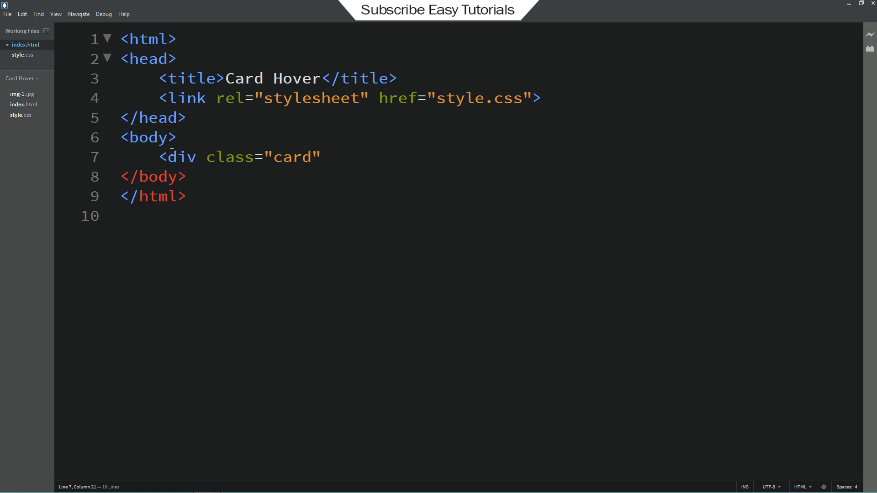
pyautogui.write('>')
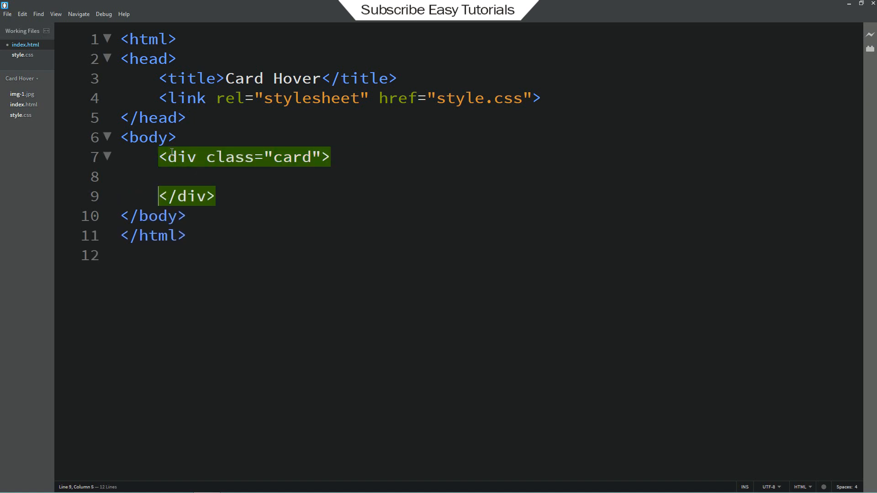
pyautogui.write('<span></span>')
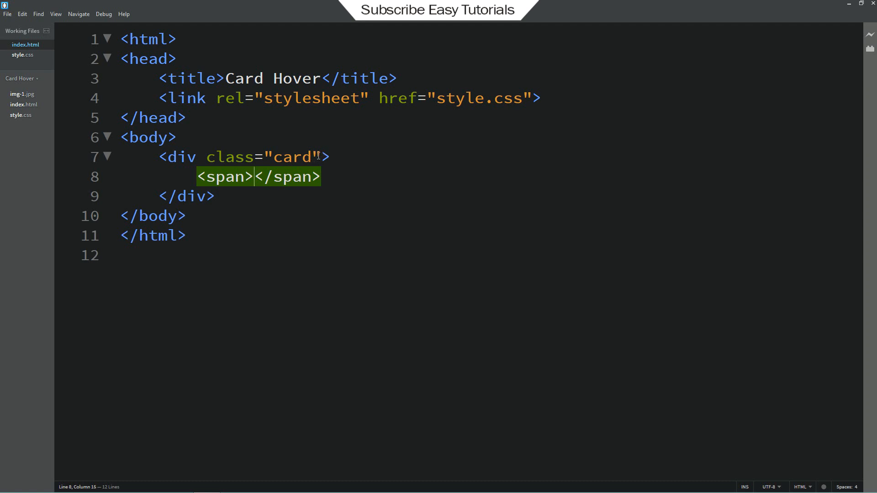
pyautogui.doubleClick(292, 156)
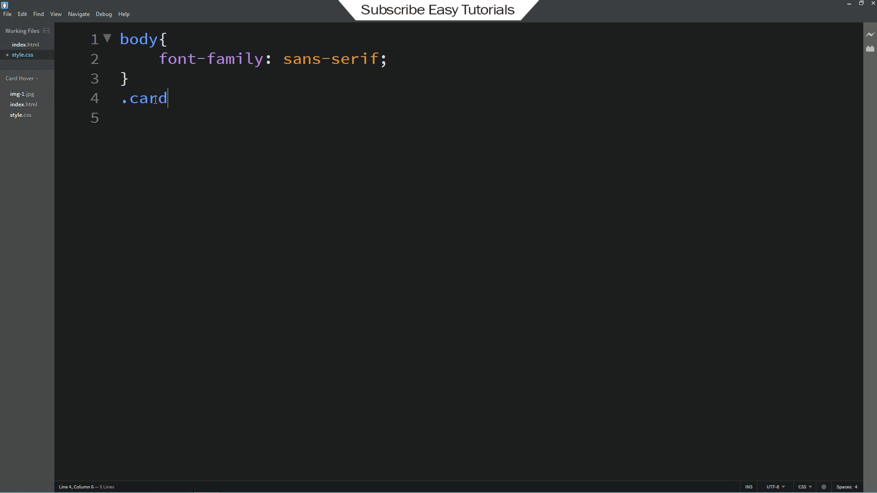
# Step: Give .card a 360px square size, #000 background and 0 5px 10px rgba(0,0,0,0.5) shadow
pyautogui.write('{')
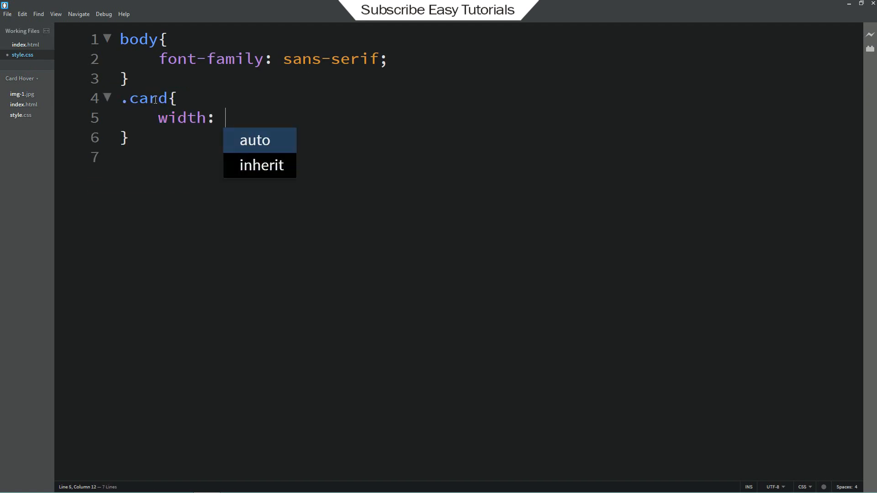
pyautogui.write('360px;')
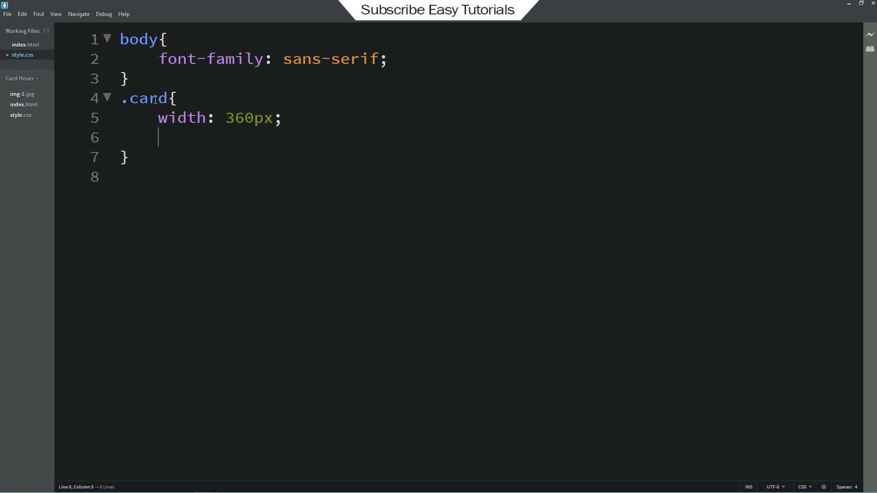
pyautogui.write('height: 360px;')
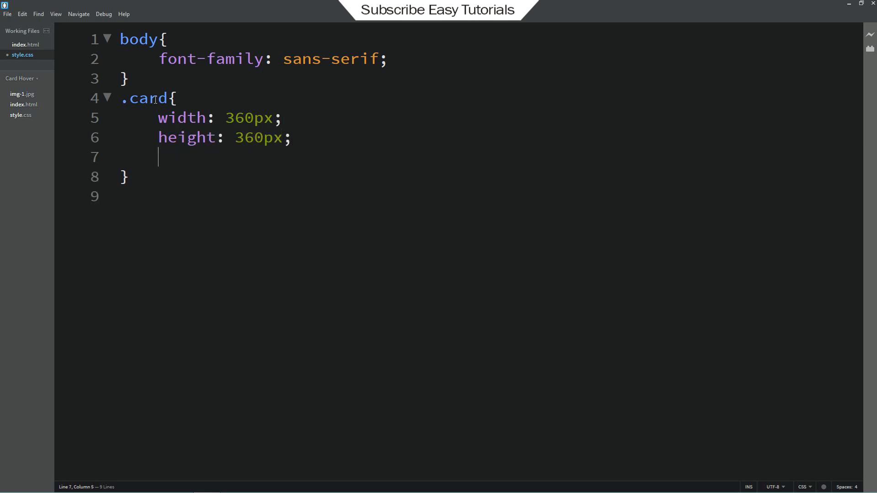
pyautogui.write('background: #')
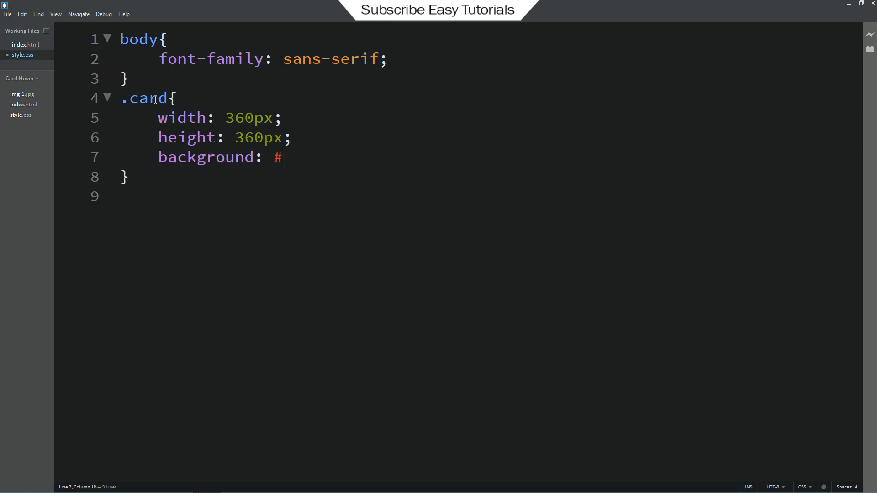
pyautogui.write('000;')
pyautogui.write('box-shadow: 0 5px 1')
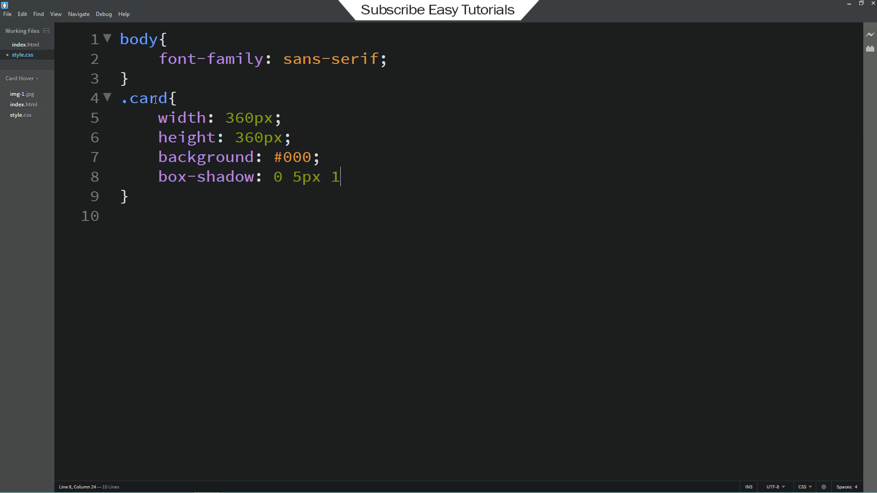
pyautogui.write('0px rgba(0,0,0,0.5);')
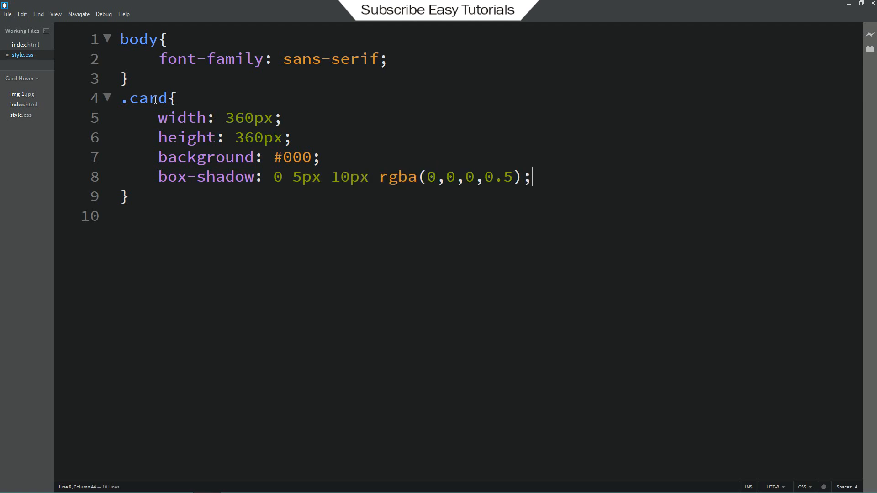
# Step: Add margin 10% auto, position relative and border-radius 10px to the .card rule
pyautogui.write('margin: 1')
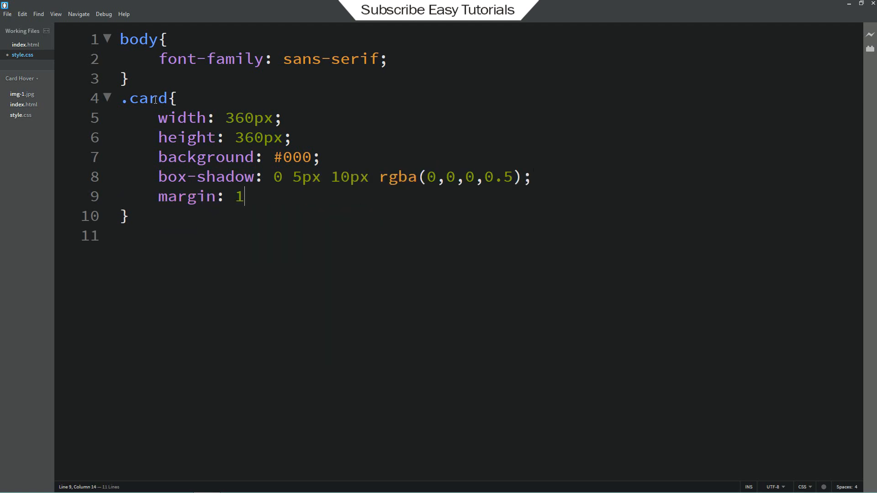
pyautogui.write('0% au;')
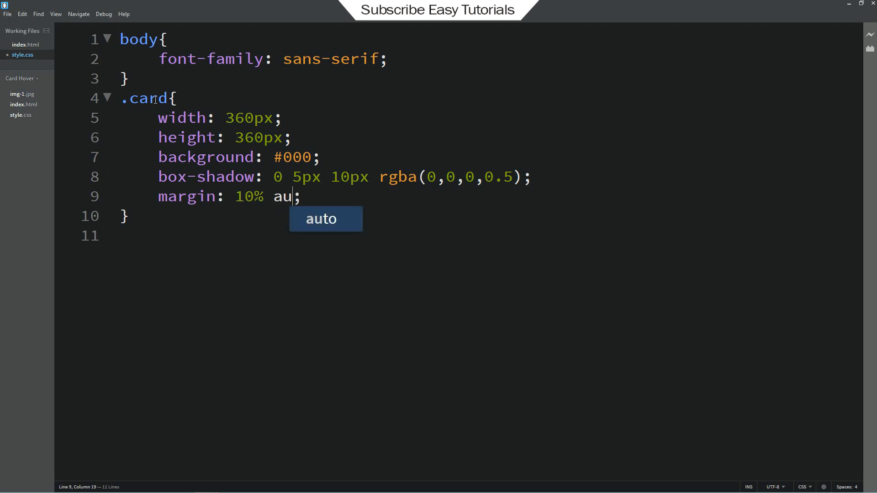
pyautogui.press('Tab')
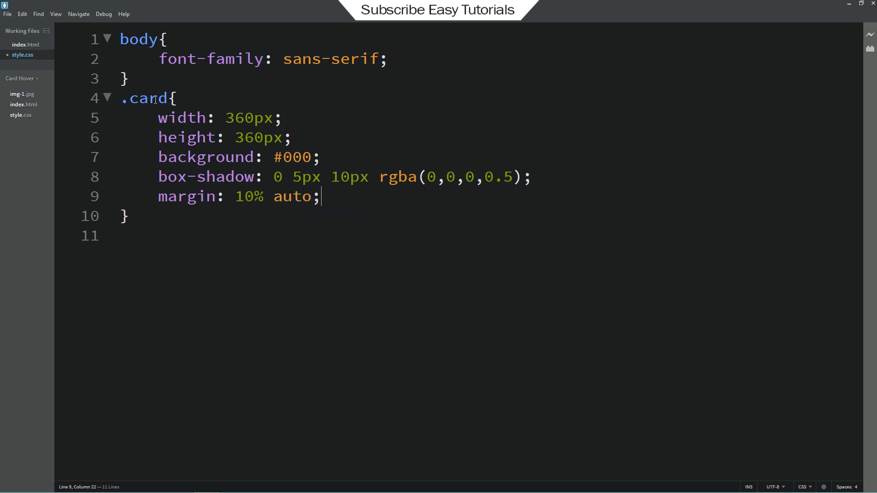
pyautogui.write('position: relative;')
pyautogui.write('bo')
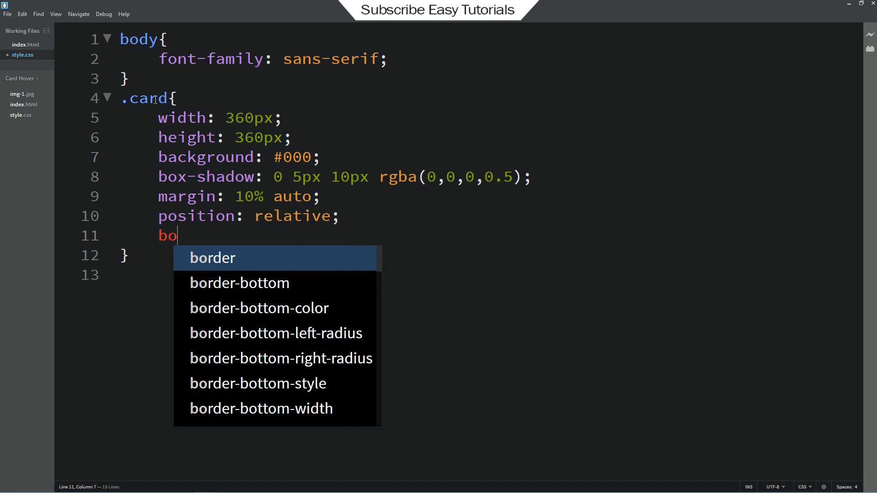
pyautogui.write('rder-radius:')
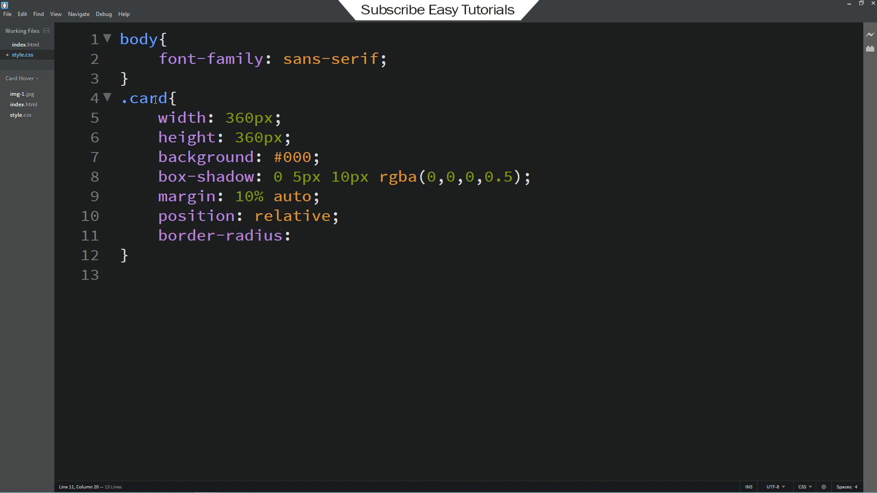
pyautogui.write('10px;')
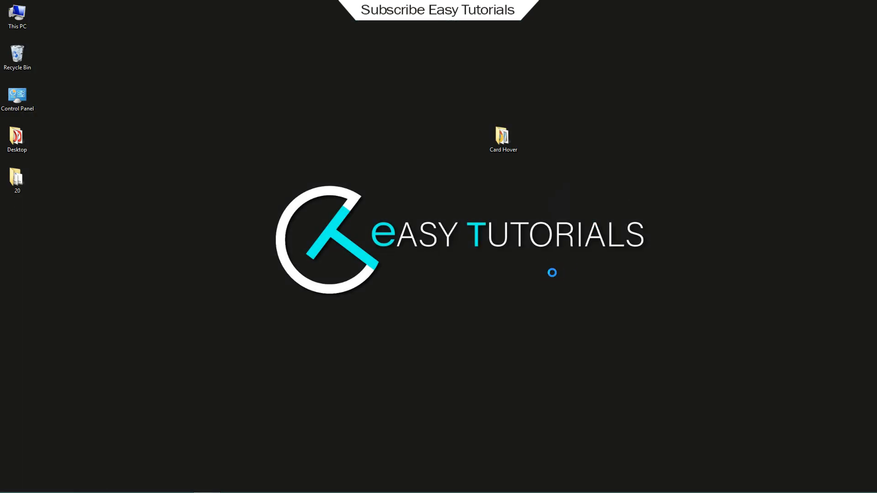
# Step: Load the Card Hover index.html in Chrome from the taskbar
pyautogui.click(149, 484)
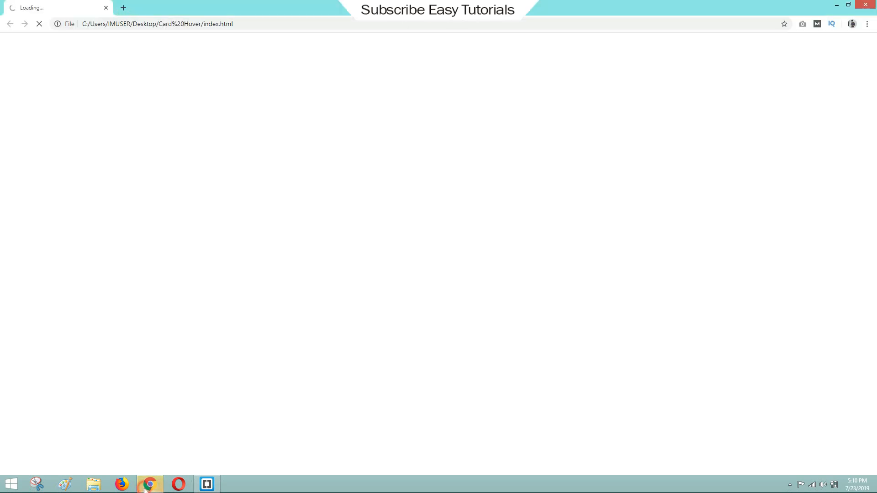
pyautogui.click(148, 485)
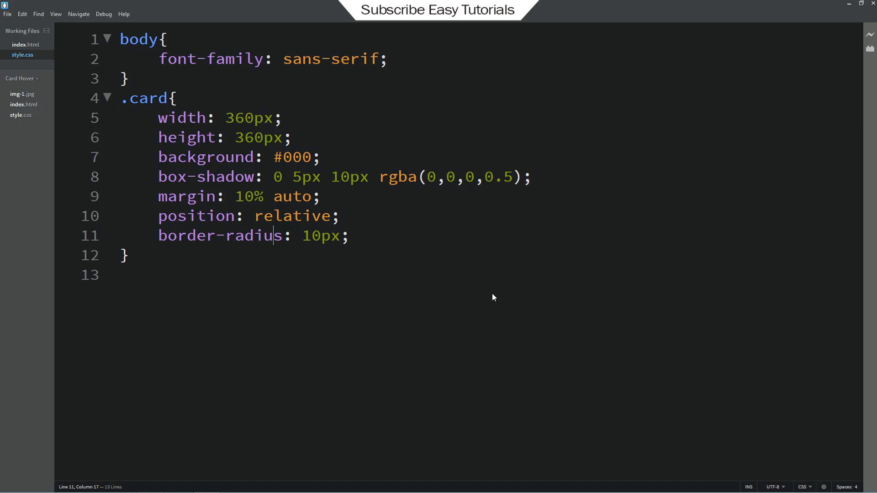
# Step: Start a .card span rule with height 100% and left 0 after checking the span markup
pyautogui.click(25, 44)
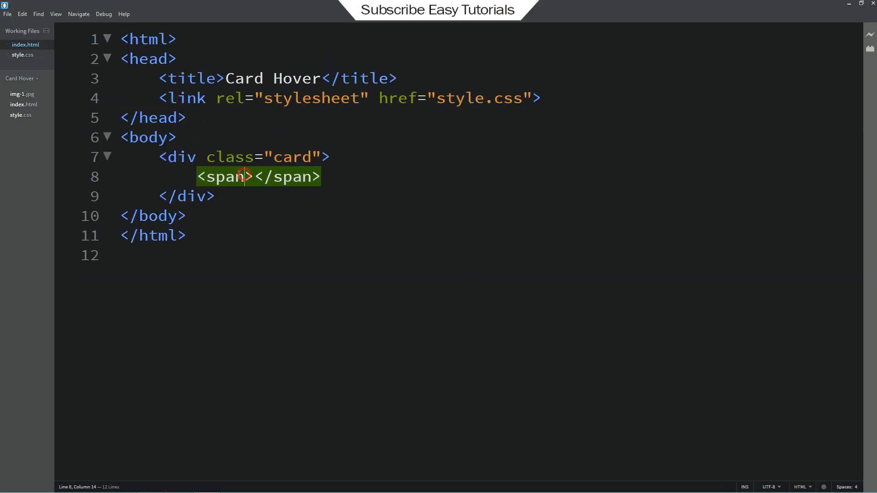
pyautogui.click(22, 55)
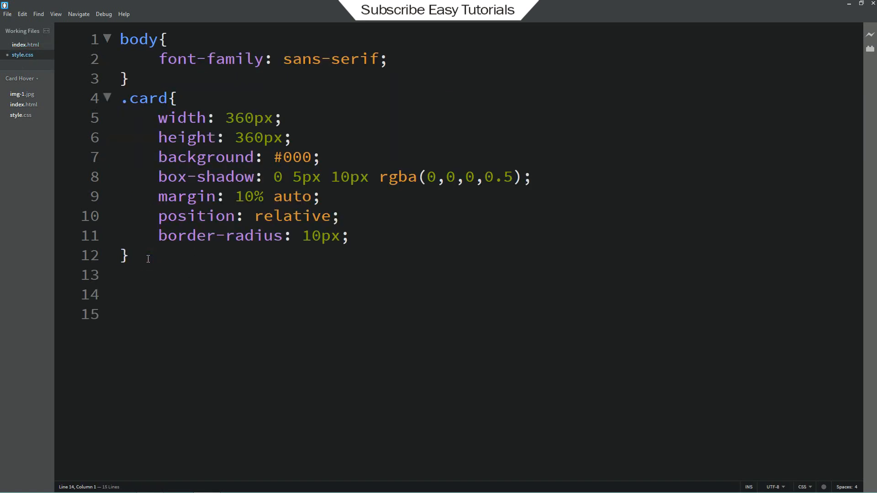
pyautogui.write('span{')
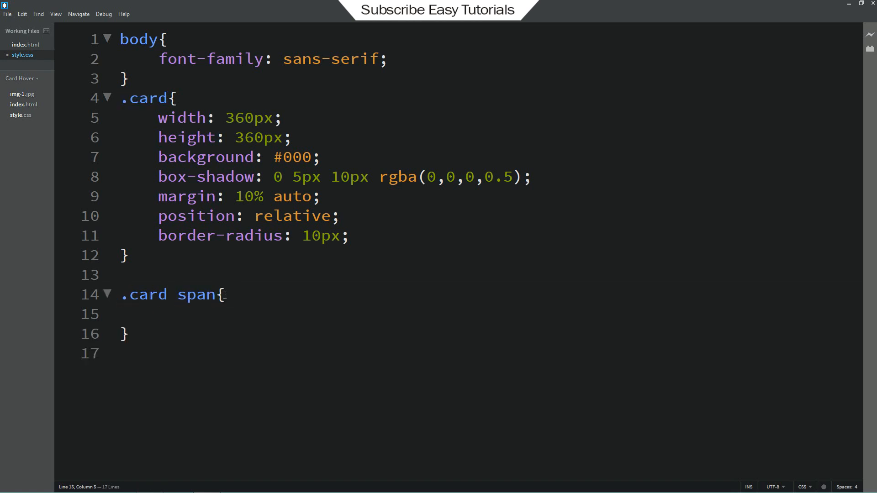
pyautogui.write('height: 100%')
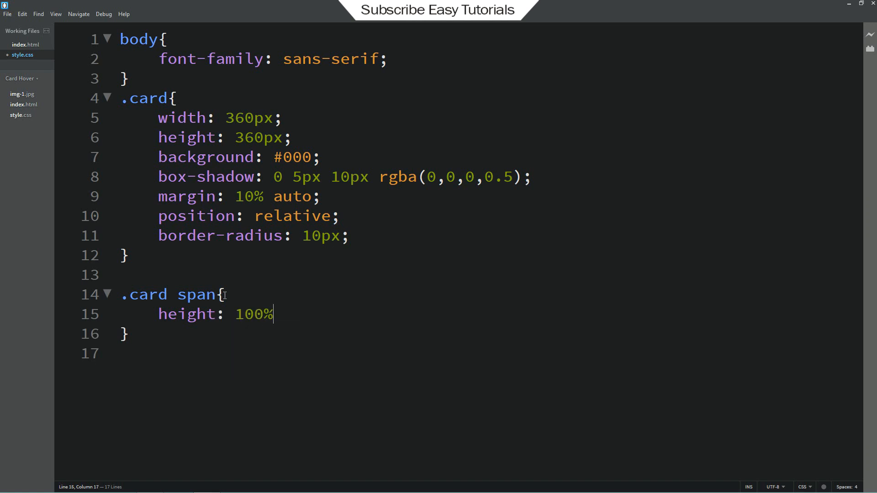
pyautogui.write('left: 0;')
pyautogui.write('background:')
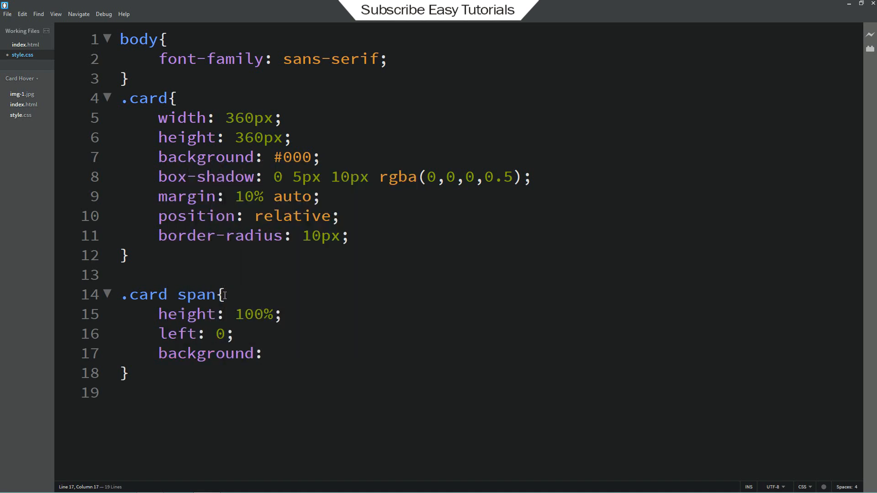
# Step: Finish .card span with background url(img-1.jpg), position absolute and width 100%
pyautogui.write('url')
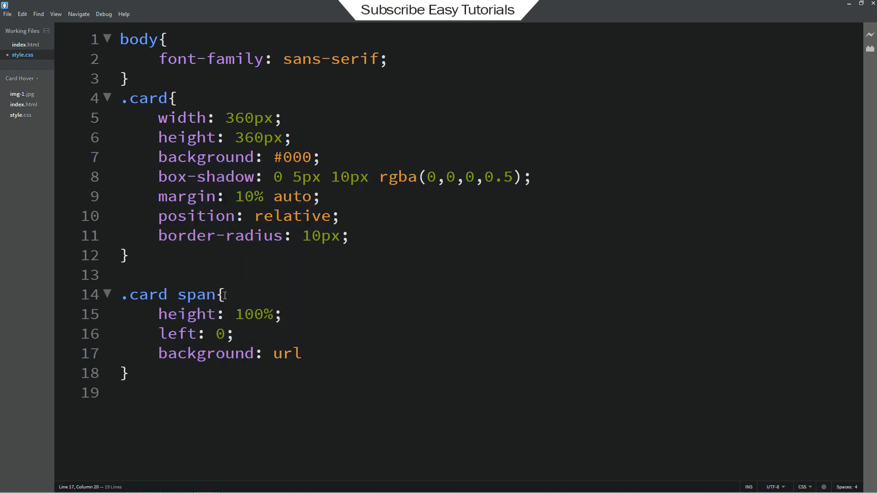
pyautogui.write('(img-1.jpg);')
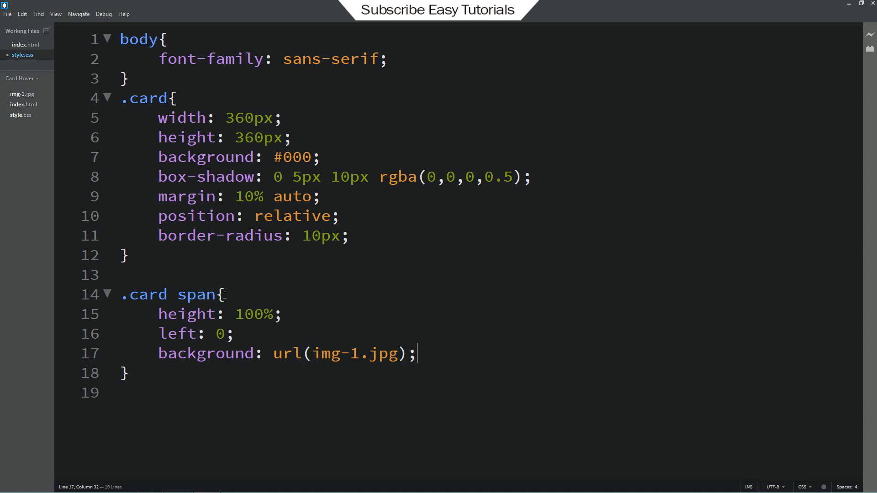
pyautogui.write('position: absolute;')
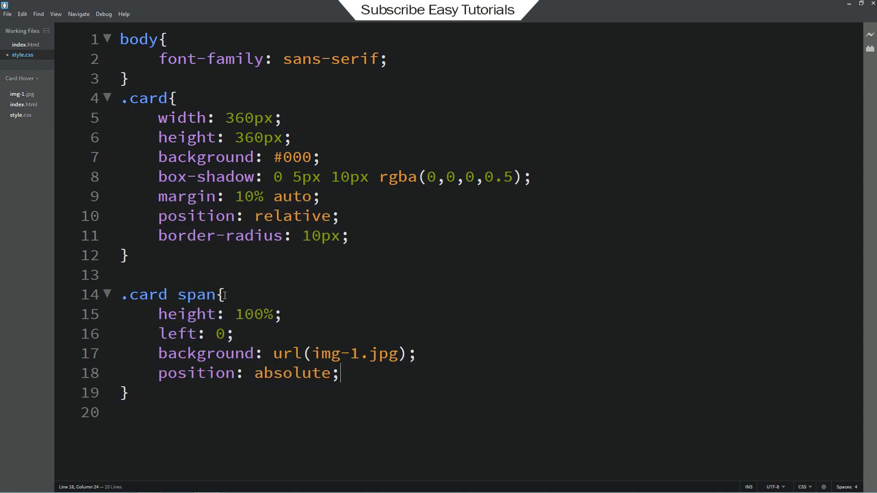
pyautogui.write('width: 100%;')
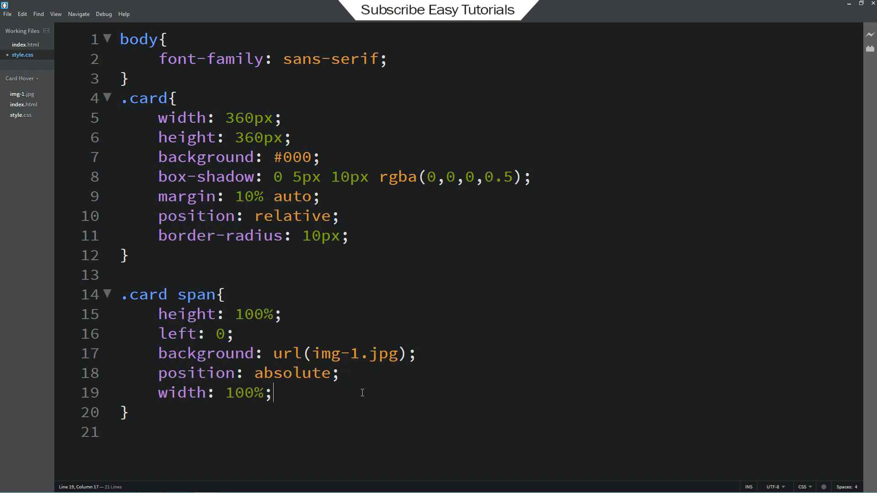
pyautogui.click(34, 7)
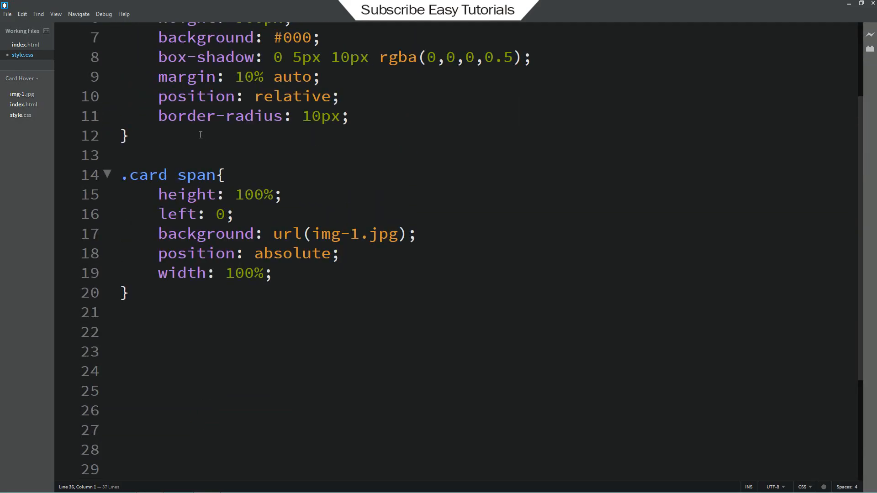
# Step: Add .card span:nth-child(1) with z-index 10 and width 25%, then select it for duplication
pyautogui.click(130, 312)
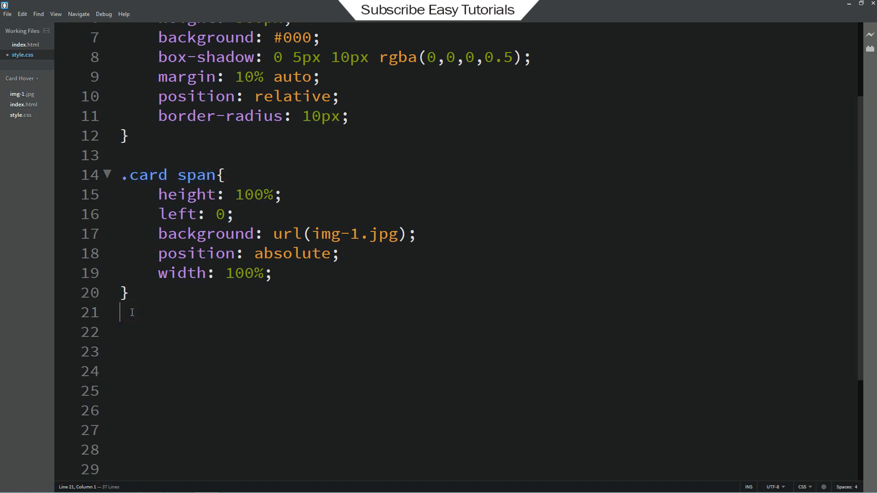
pyautogui.write('.card span:nth')
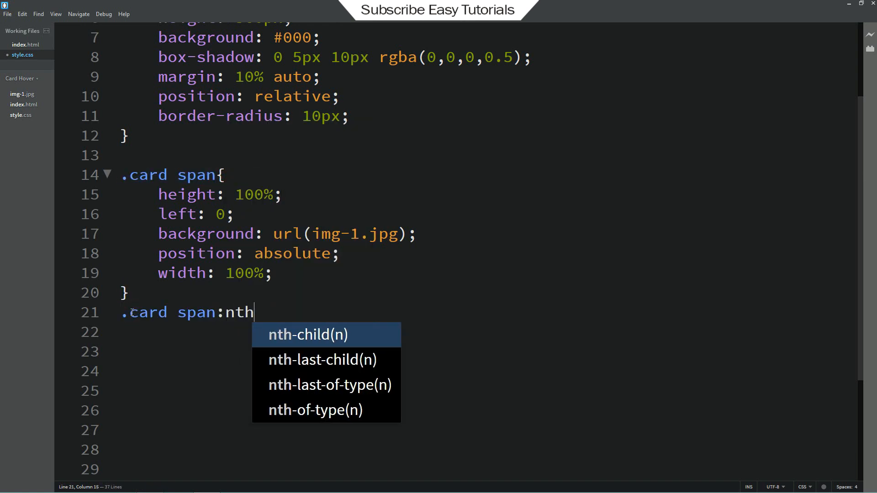
pyautogui.click(307, 334)
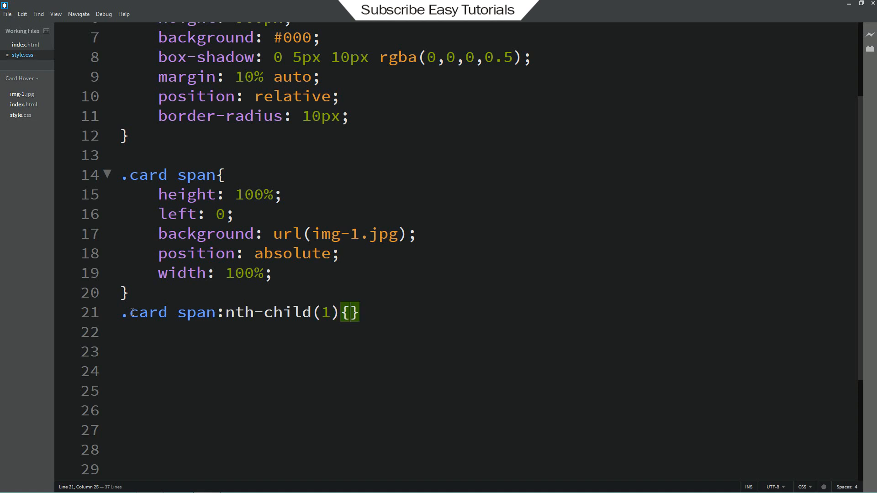
pyautogui.write('z-index: 10;')
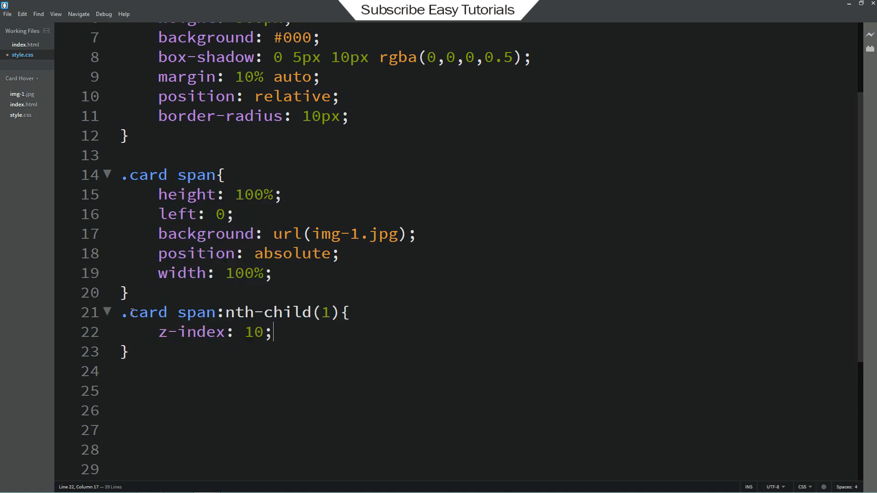
pyautogui.write('width: 25%')
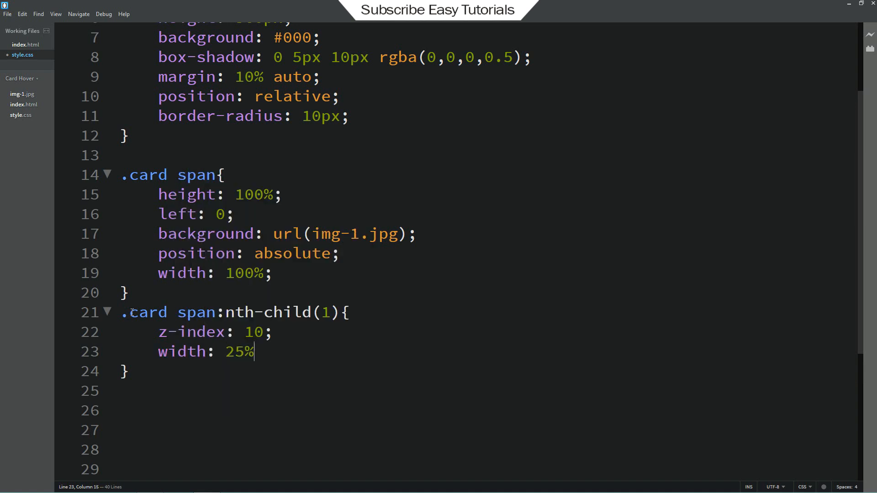
pyautogui.moveTo(158, 273); pyautogui.dragTo(274, 273)
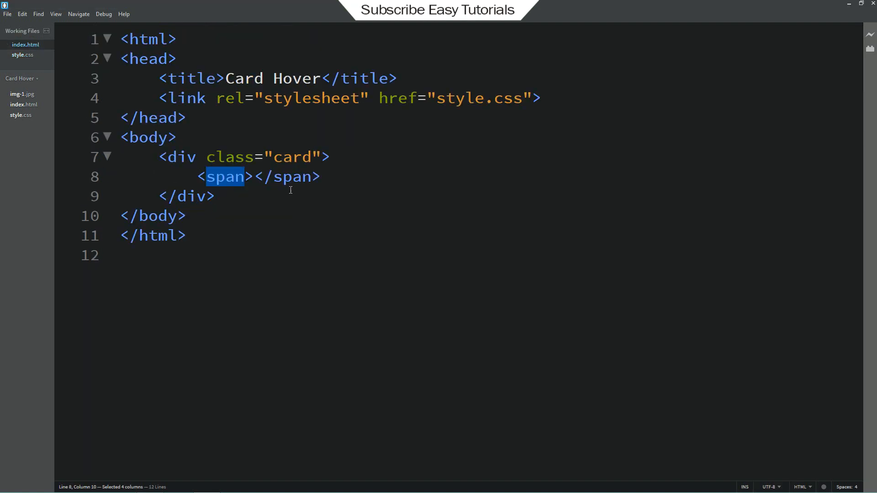
# Step: Duplicate the rule for nth-child 2–4 with widths 50%, 75%, 100% and z-index 9, 8, 7
pyautogui.moveTo(205, 176); pyautogui.dragTo(320, 176)
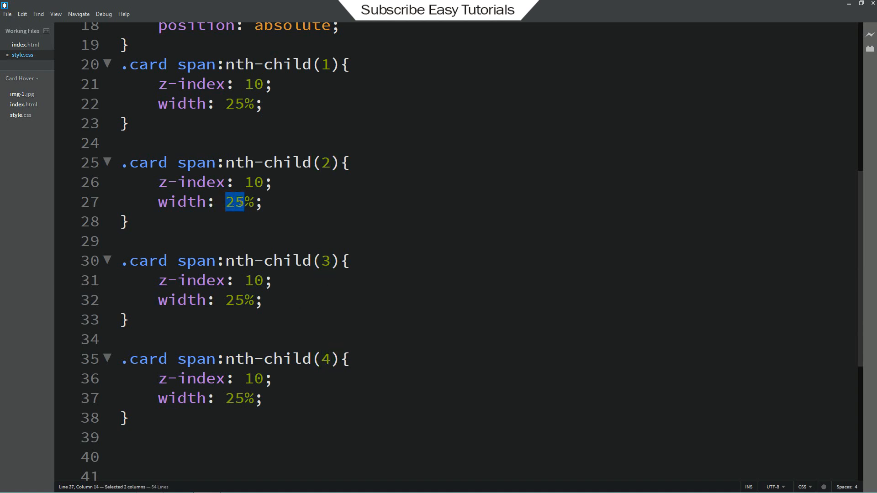
pyautogui.write('5')
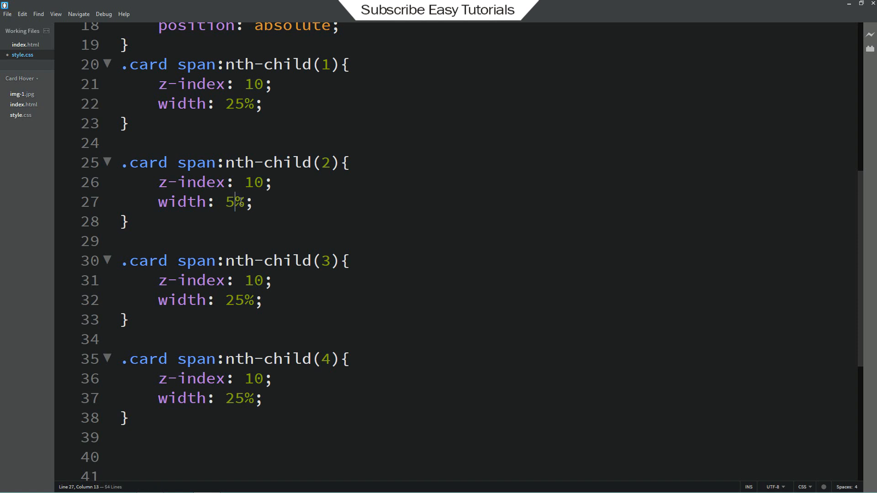
pyautogui.write('0')
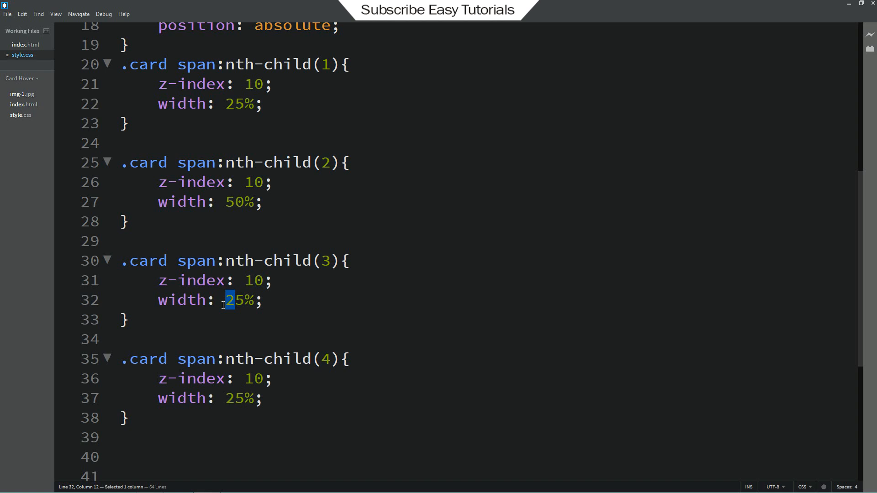
pyautogui.write('7')
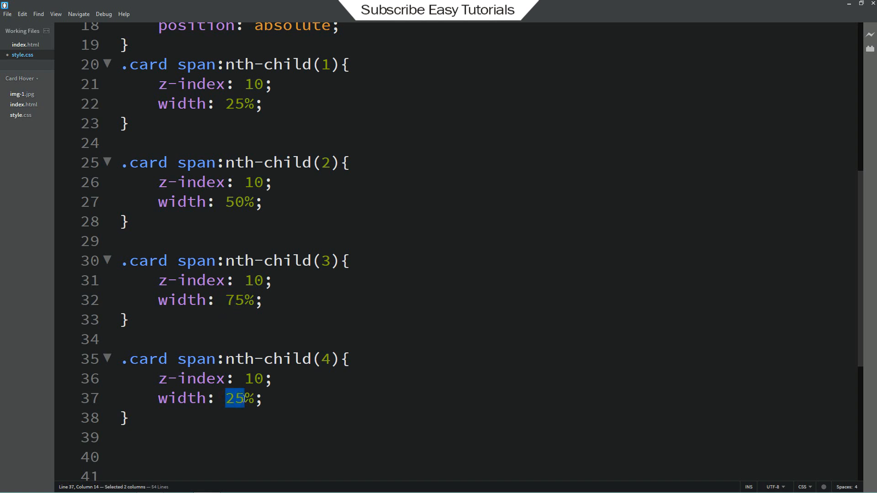
pyautogui.write('100')
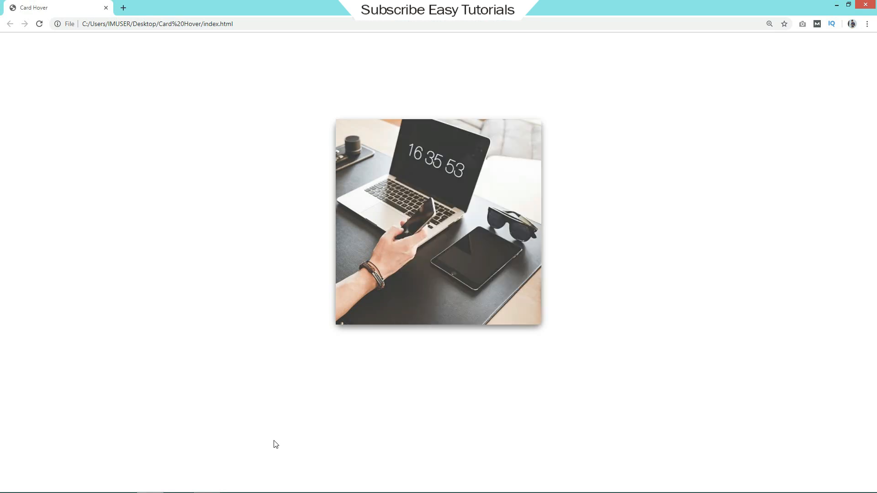
pyautogui.moveTo(673, 331)
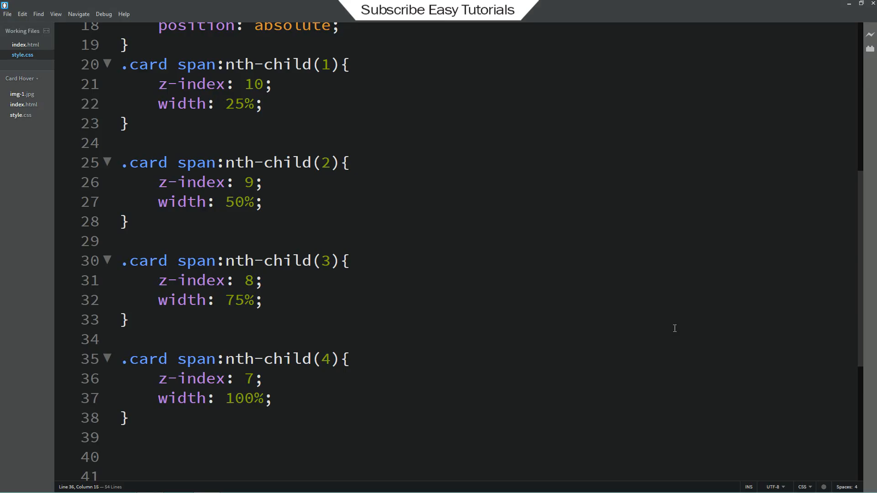
# Step: Add .card:hover span with transform: translateY(-100%) and a transition
pyautogui.scroll(-3)
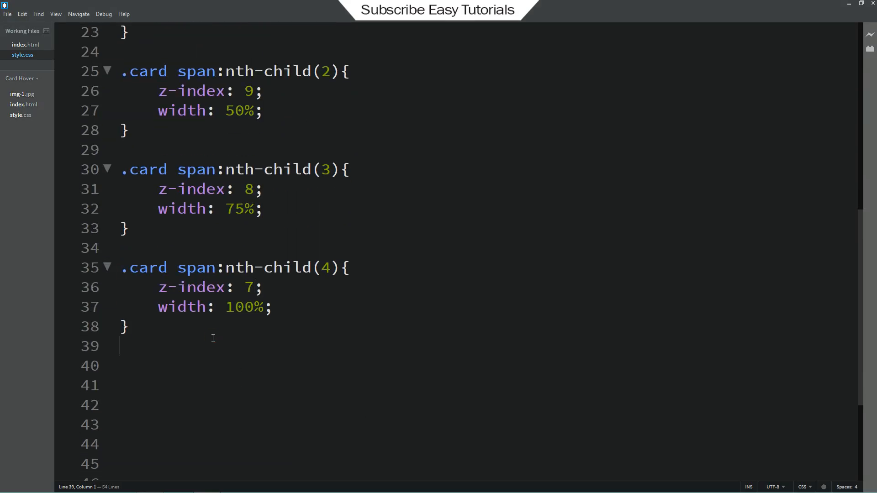
pyautogui.moveTo(122, 267); pyautogui.dragTo(215, 268)
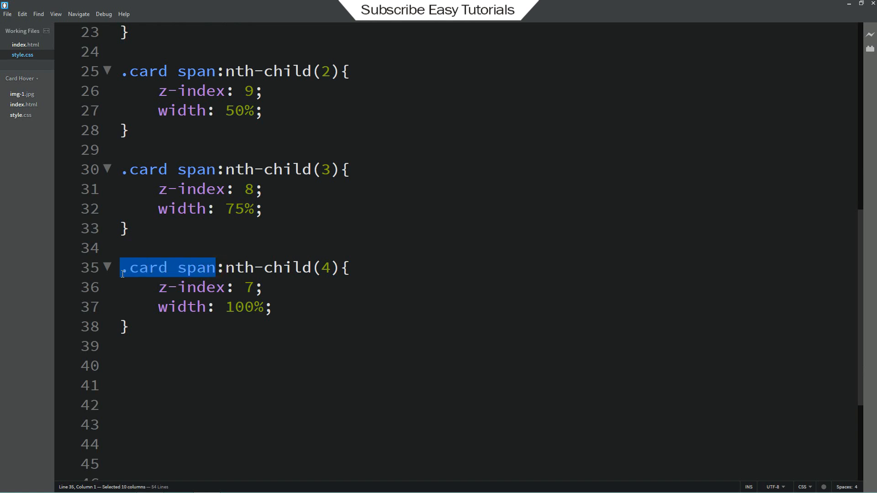
pyautogui.write('.card span')
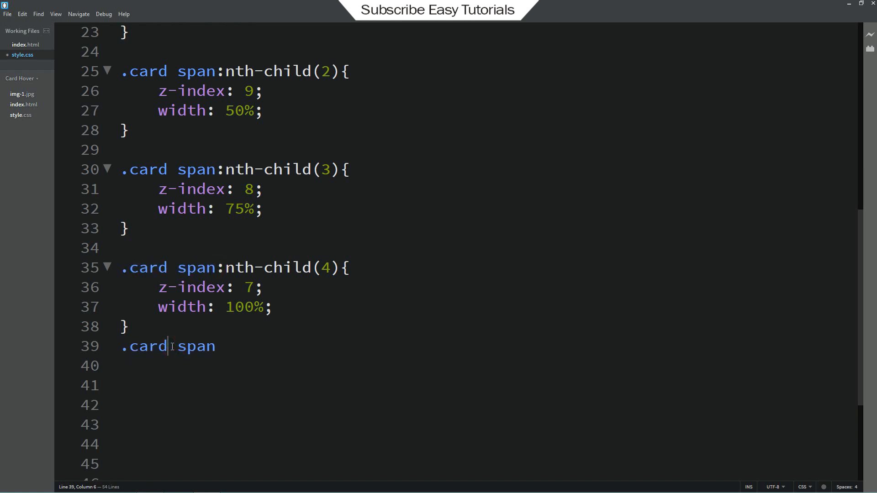
pyautogui.write(':hover')
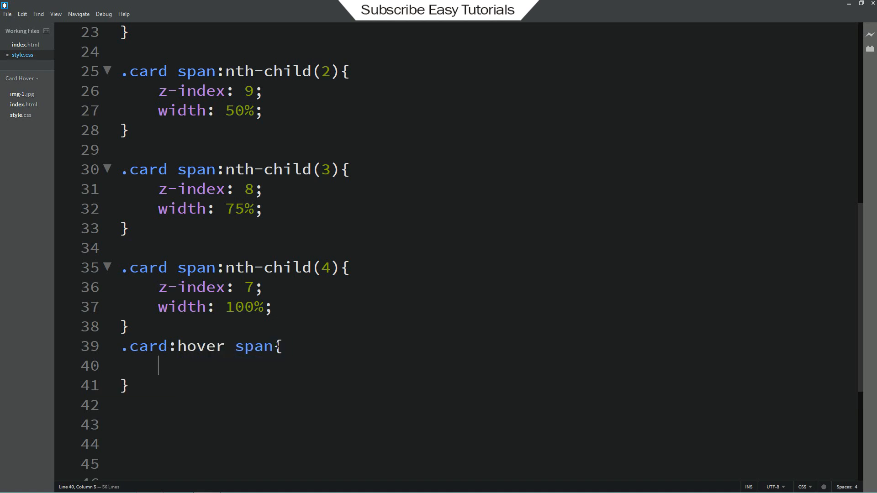
pyautogui.write('transform: translateY(-100%);')
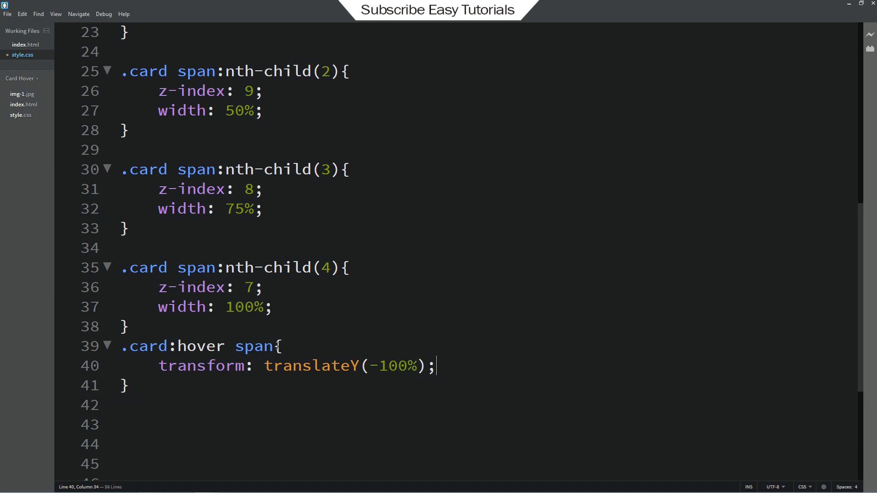
pyautogui.write('trasi')
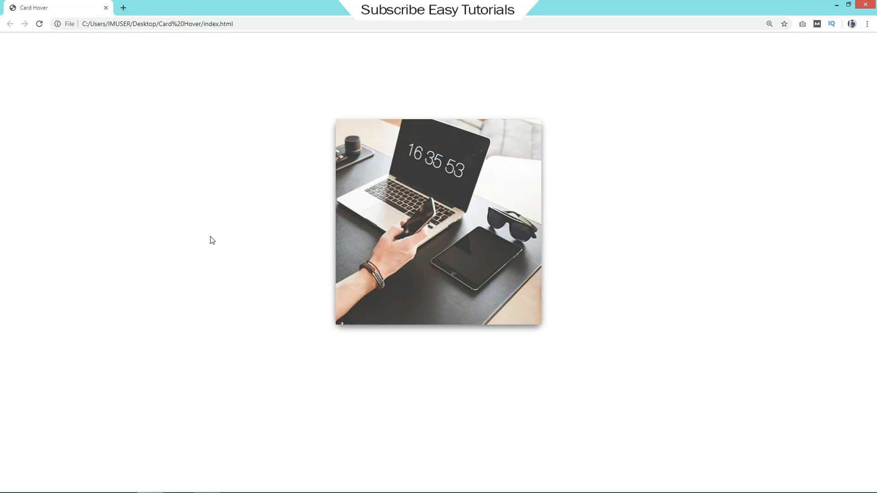
pyautogui.moveTo(304, 278)
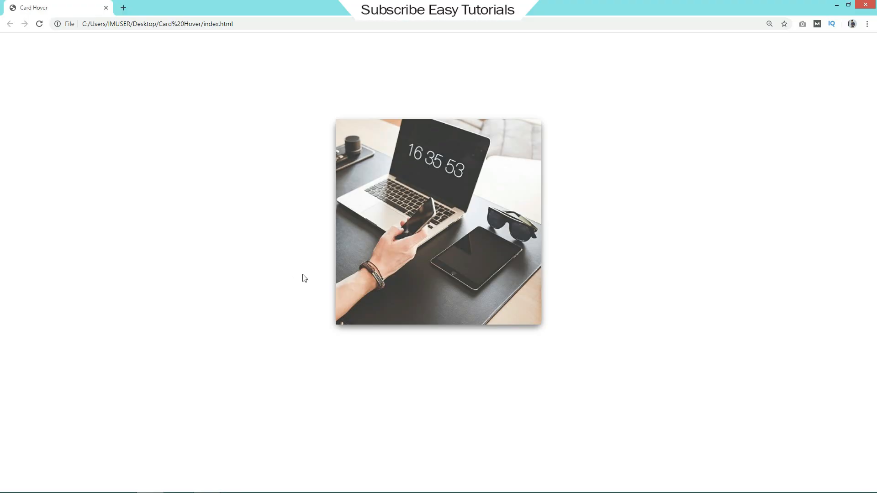
pyautogui.moveTo(360, 257)
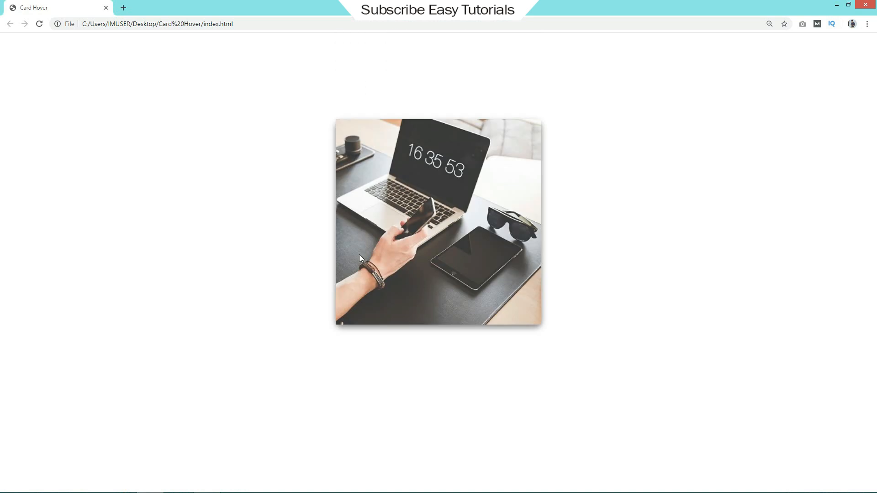
pyautogui.moveTo(301, 259)
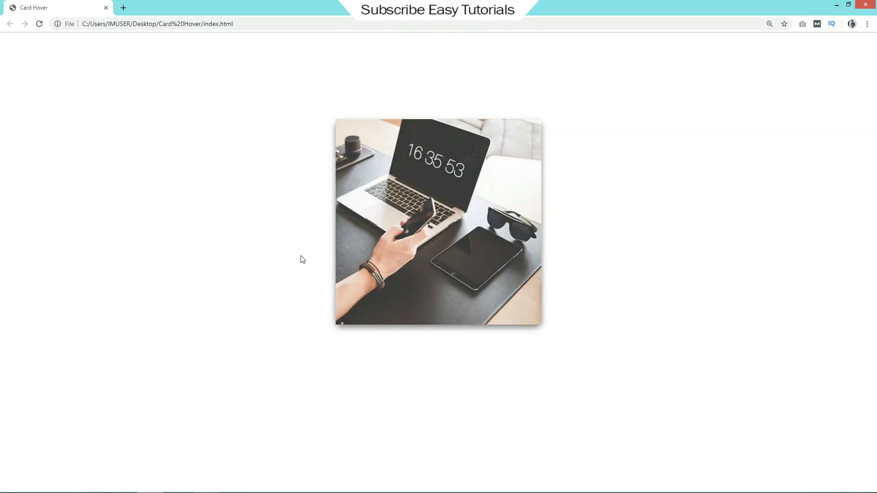
pyautogui.moveTo(250, 258)
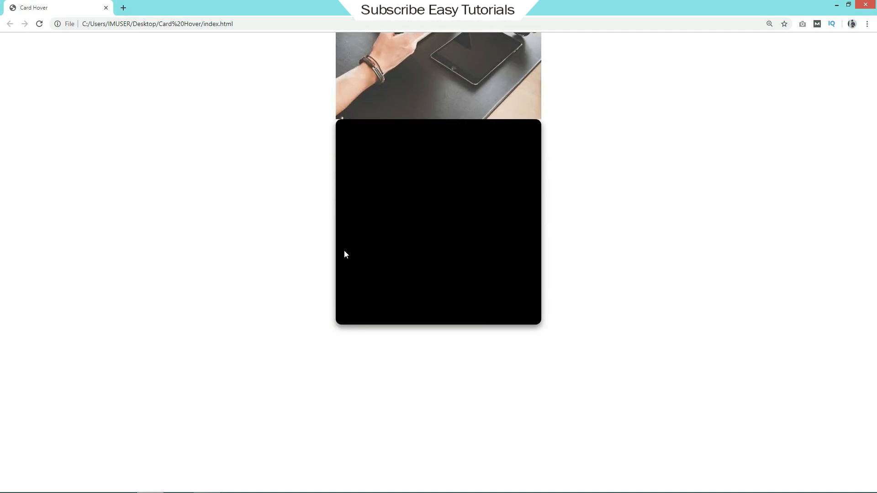
pyautogui.moveTo(343, 256)
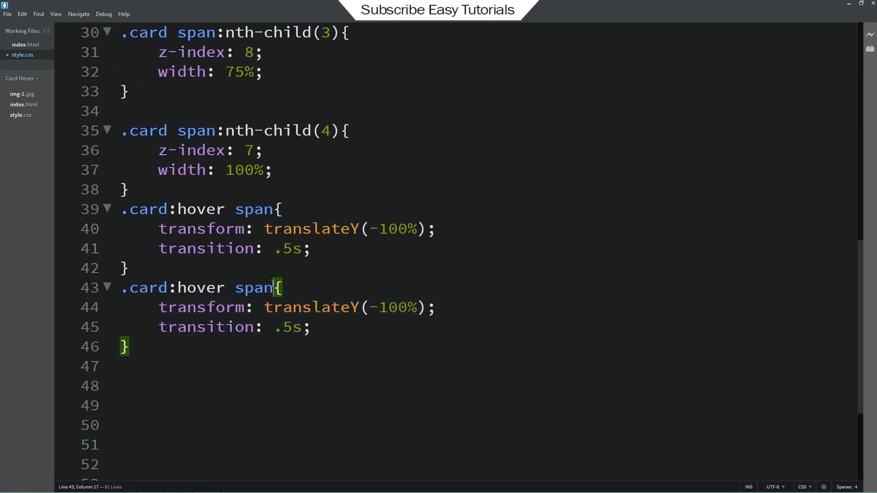
# Step: Make a .card:hover span:nth-child(1) rule with transition-delay 0.3s
pyautogui.write(':')
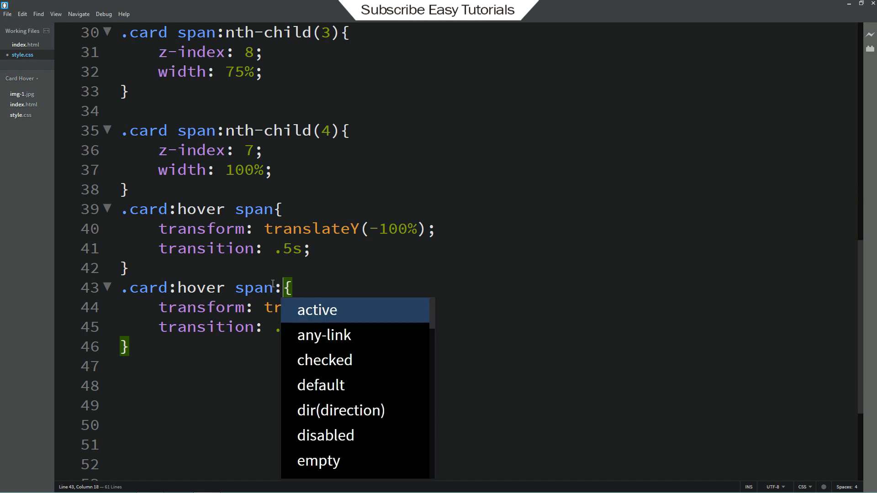
pyautogui.write('nth')
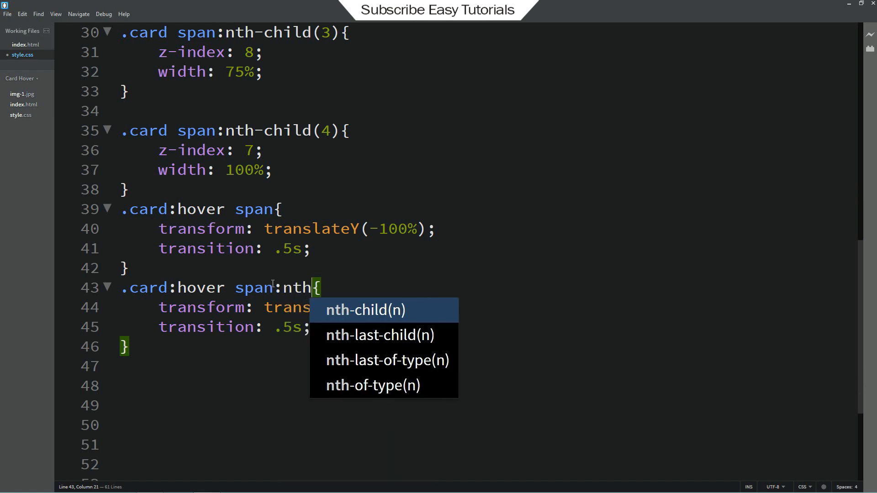
pyautogui.click(364, 311)
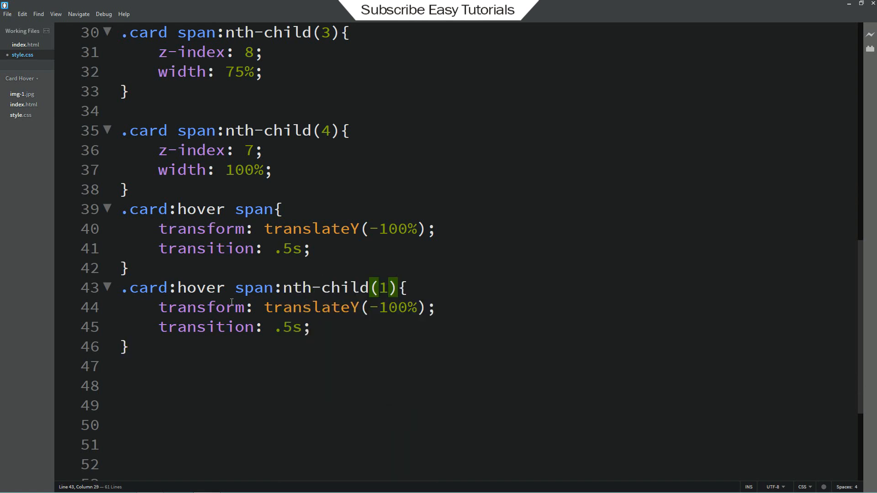
pyautogui.moveTo(159, 307); pyautogui.dragTo(310, 327)
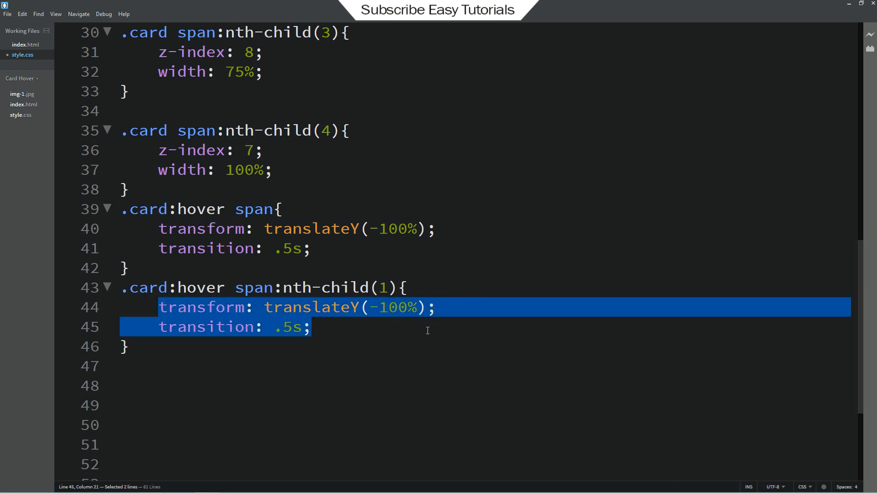
pyautogui.write('transition-delay: 0.3')
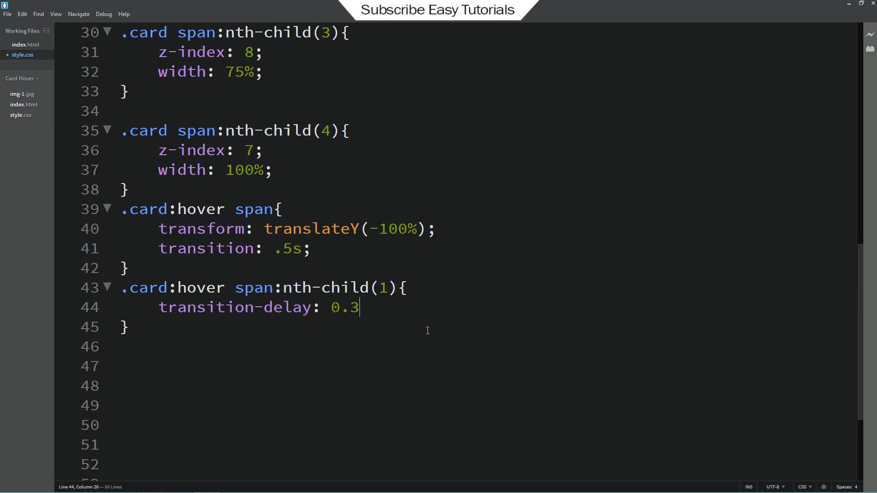
pyautogui.write('s')
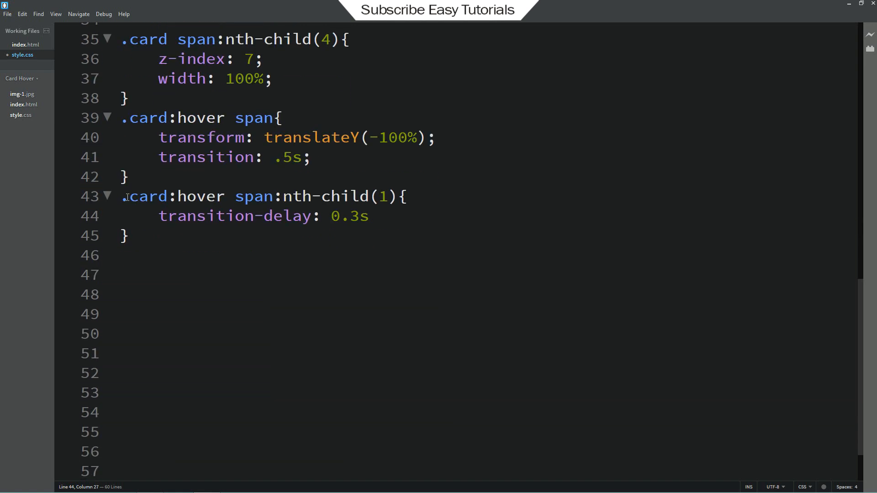
# Step: Duplicate it for strips 2–4 with delays 0.2s, 0.1s and 0s
pyautogui.moveTo(121, 197); pyautogui.dragTo(137, 255)
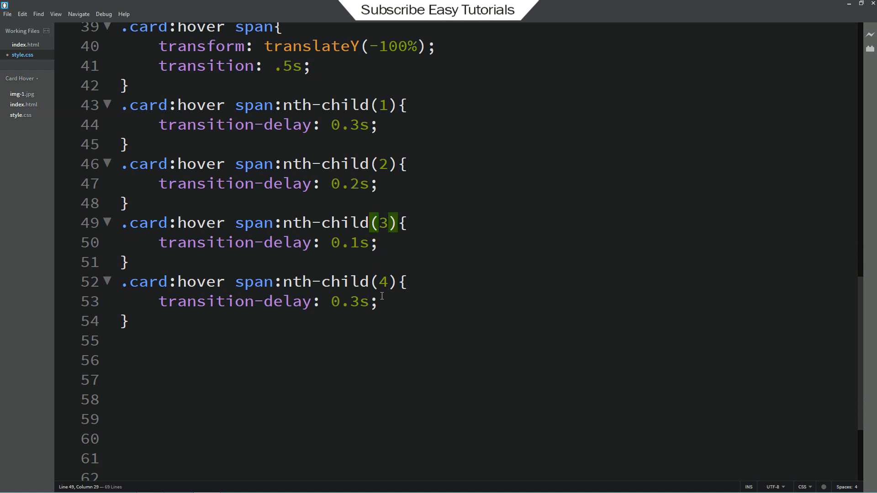
pyautogui.tripleClick(246, 302)
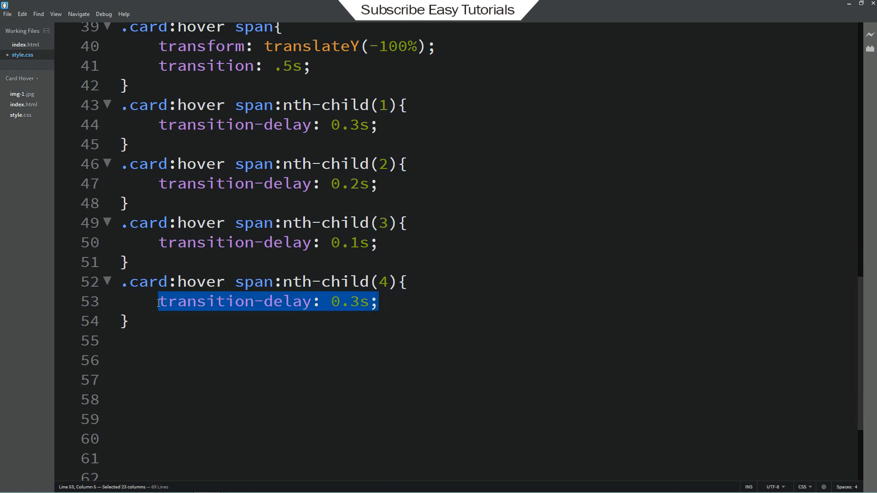
pyautogui.write('0')
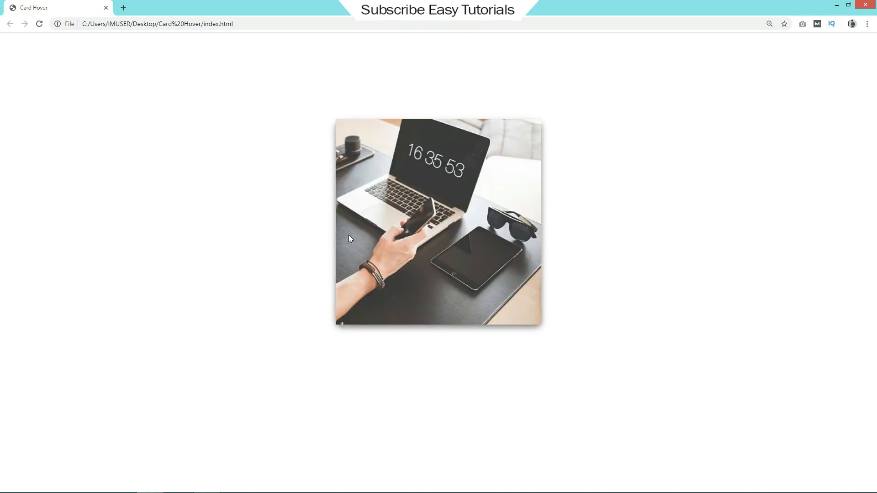
pyautogui.moveTo(312, 236)
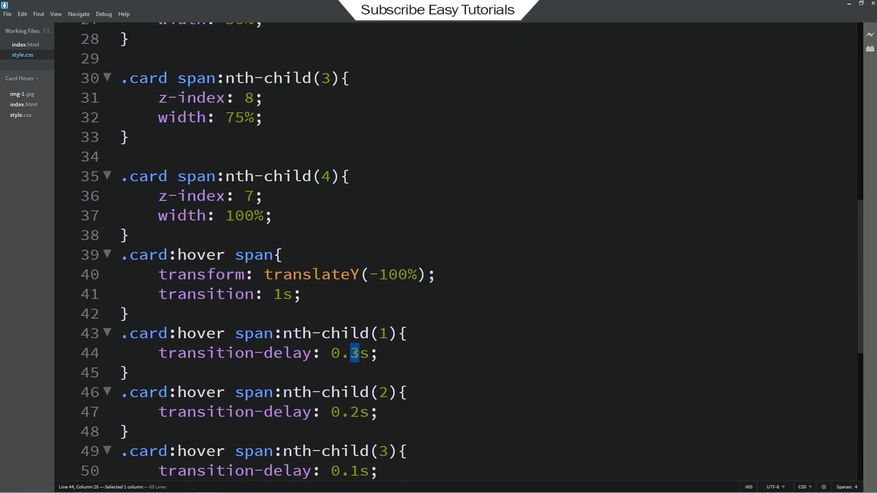
# Step: Set the transition to 1s and the strip delays to 0.8s, 0.6s, 0.3s and 0s
pyautogui.write('8')
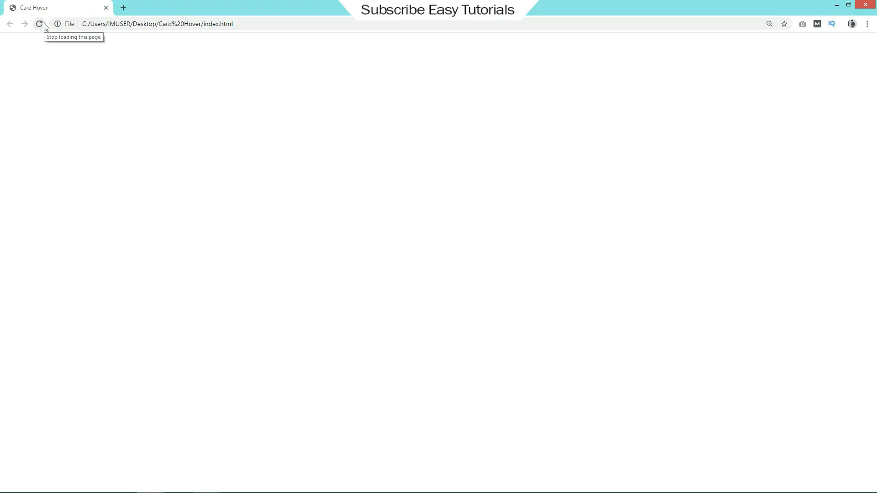
# Step: Reload the card page in Chrome and hover to check the staggered strip timing
pyautogui.click(39, 24)
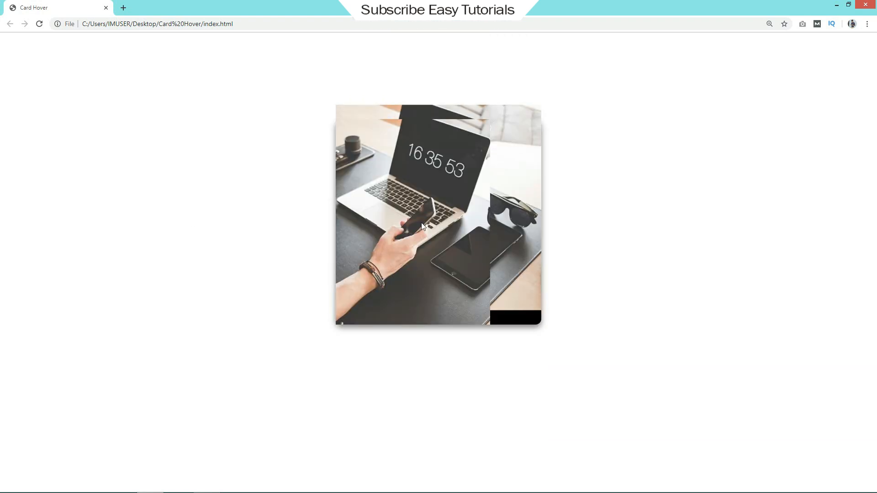
pyautogui.moveTo(140, 200)
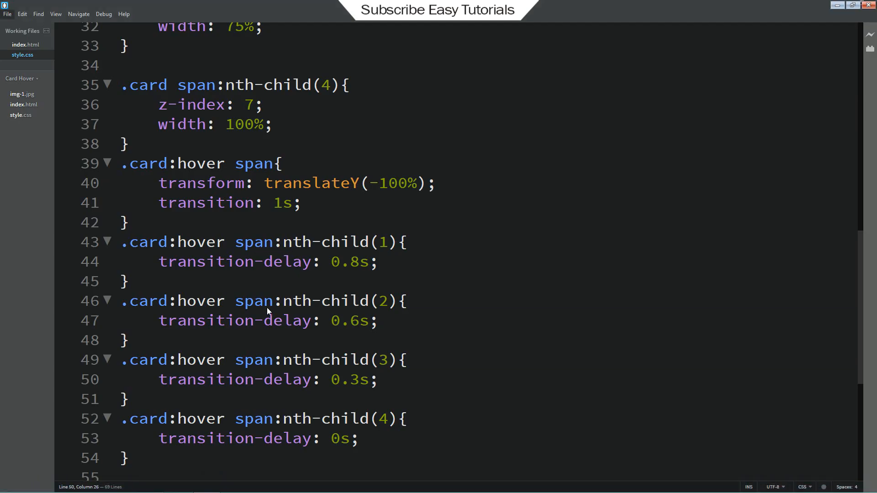
# Step: Give the .card span rule a 1s transition
pyautogui.scroll(3)
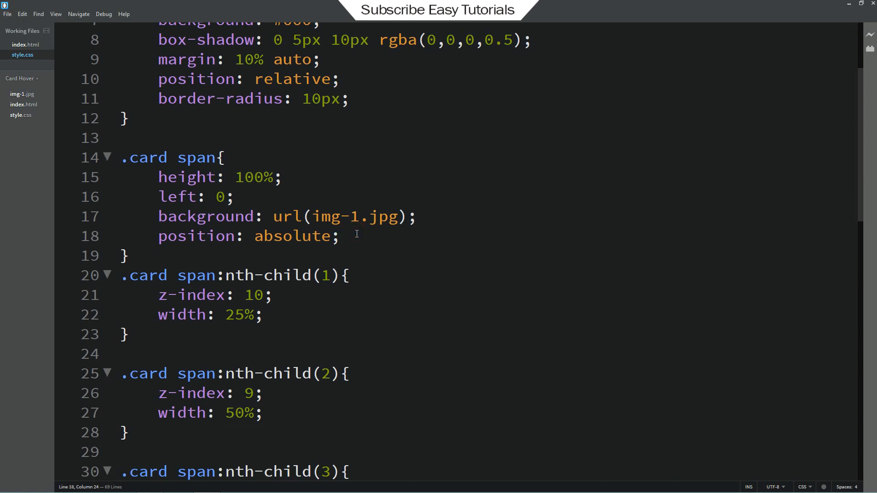
pyautogui.write('trasition: 1s;')
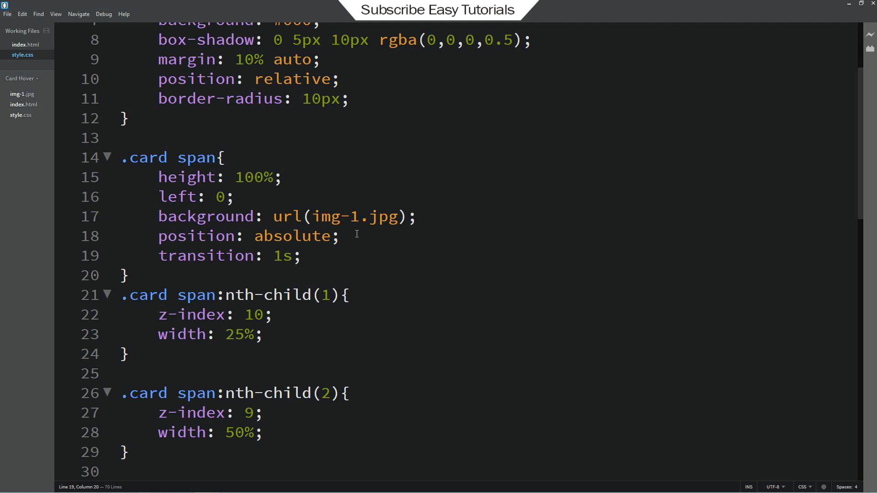
pyautogui.write('tra')
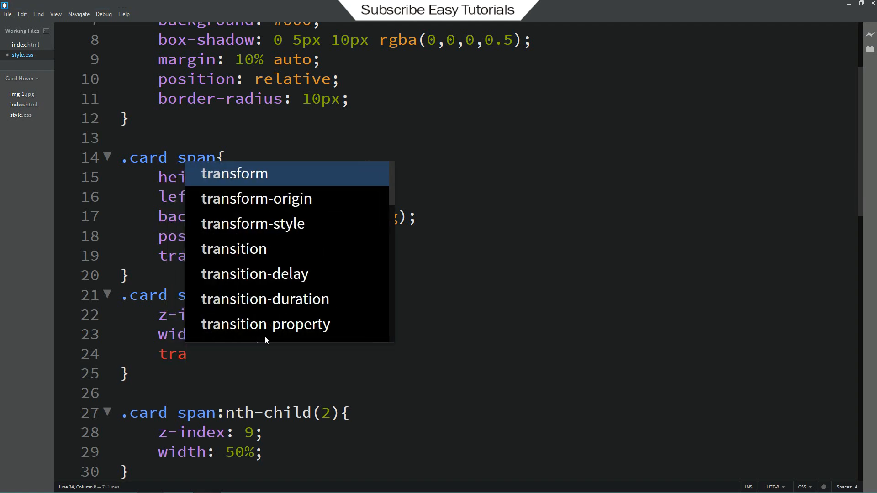
pyautogui.write('sition-delay: 0;')
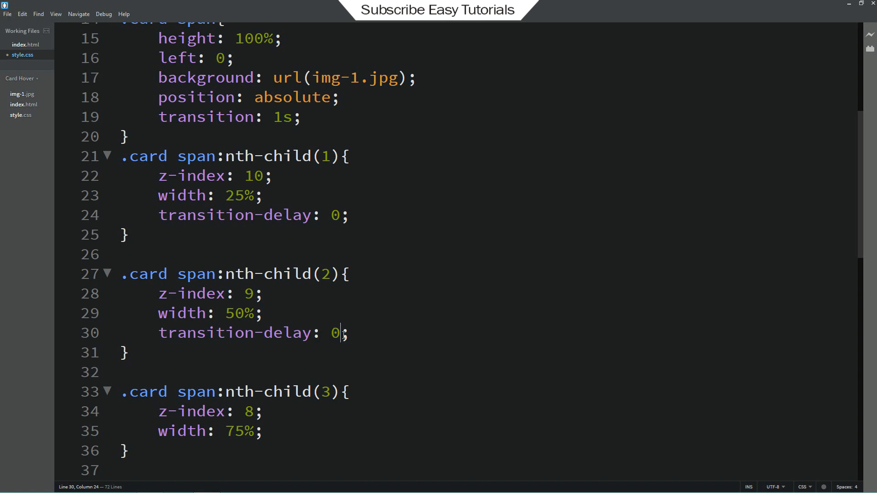
# Step: Set transition-delay 0, 0.3s, 0.6s and 0.8s on the nth-child strip rules
pyautogui.write('.3s')
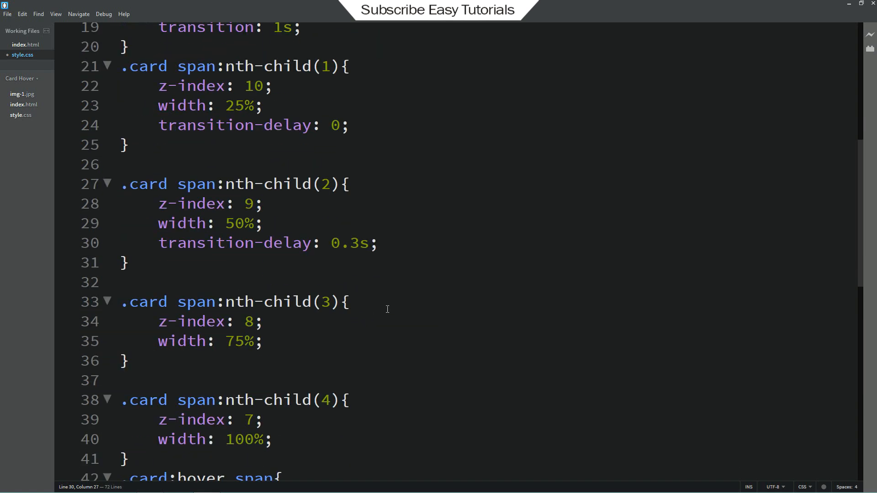
pyautogui.write('transition-delay: 0;')
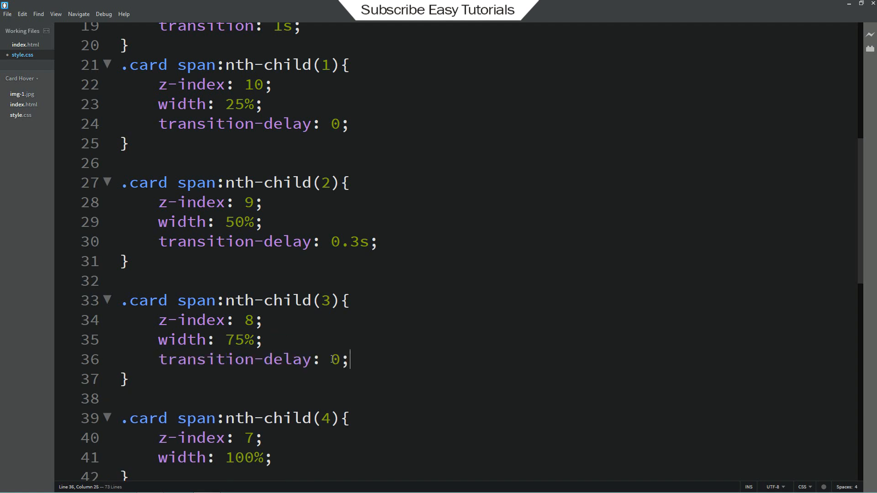
pyautogui.write('.6s')
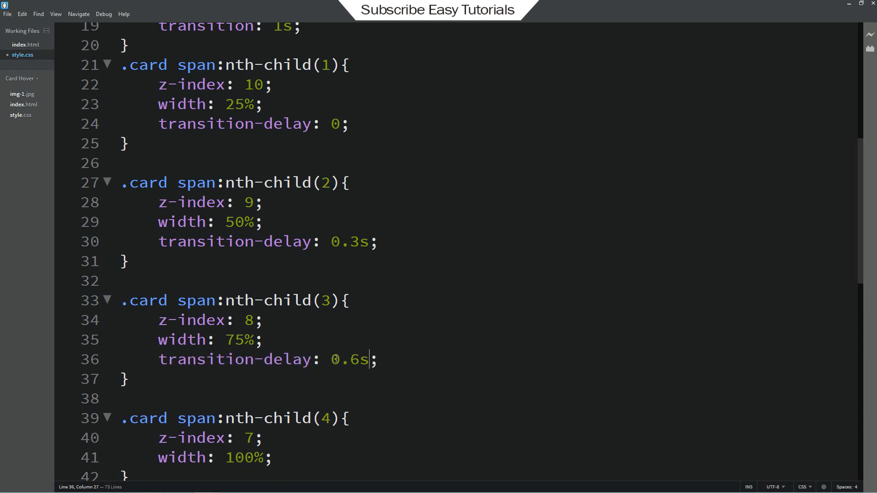
pyautogui.scroll(-3)
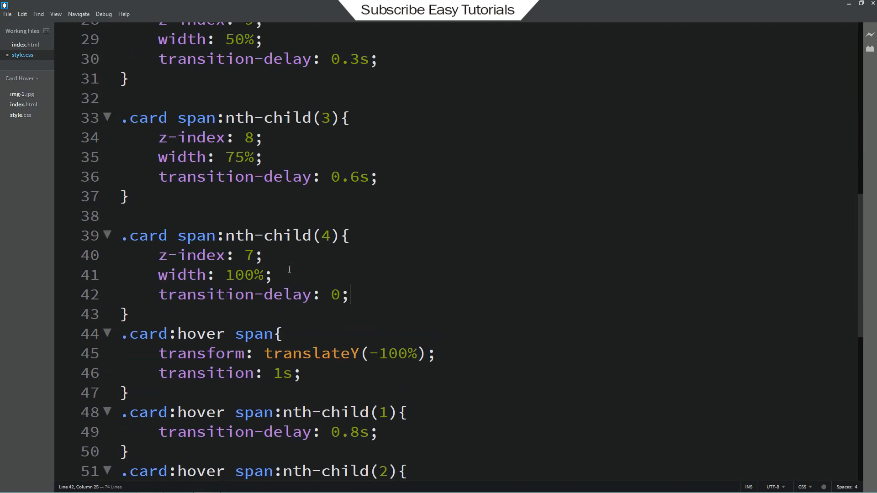
pyautogui.write('.8s')
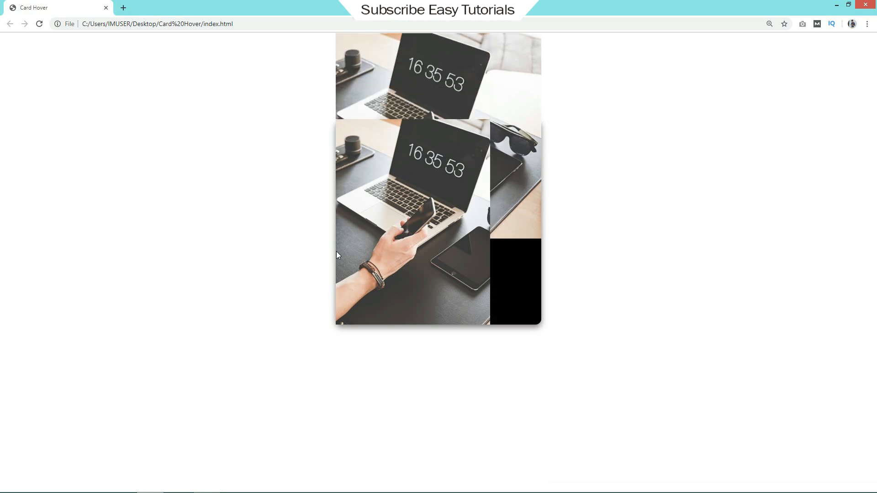
pyautogui.moveTo(315, 252)
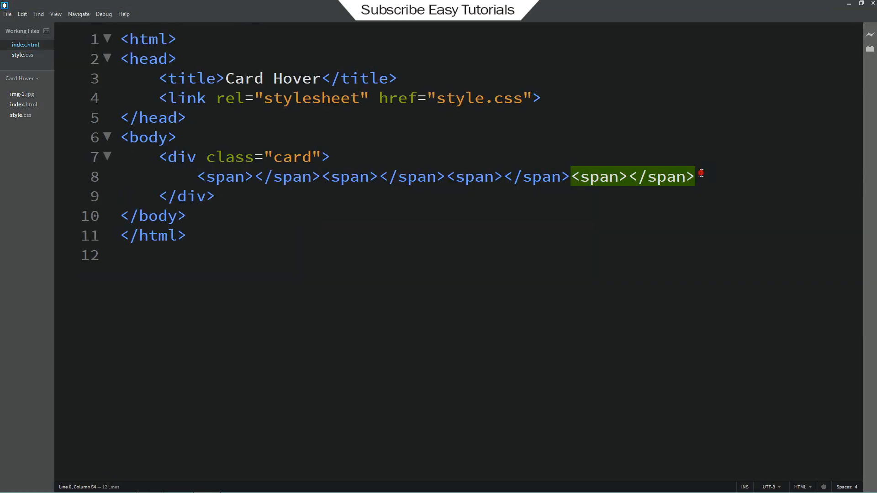
# Step: Add a content div in index.html with an h2 heading 'Easy Tutorials Channel'
pyautogui.write('<div class="">')
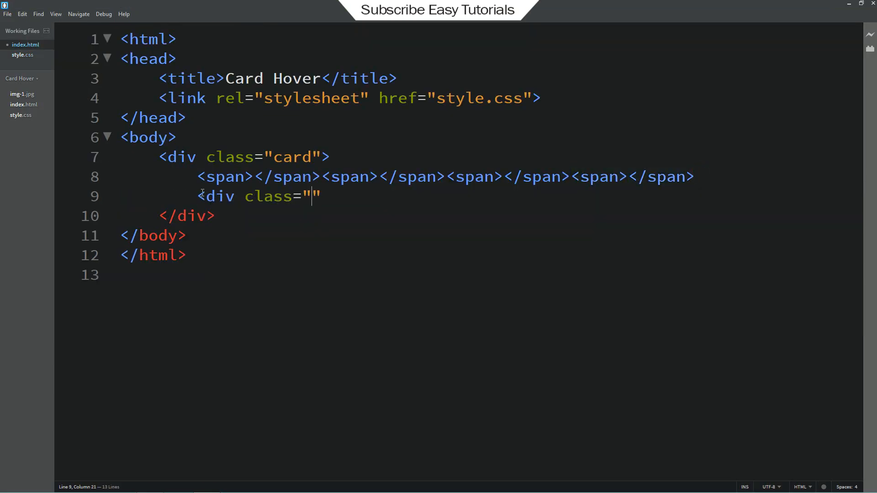
pyautogui.write('content')
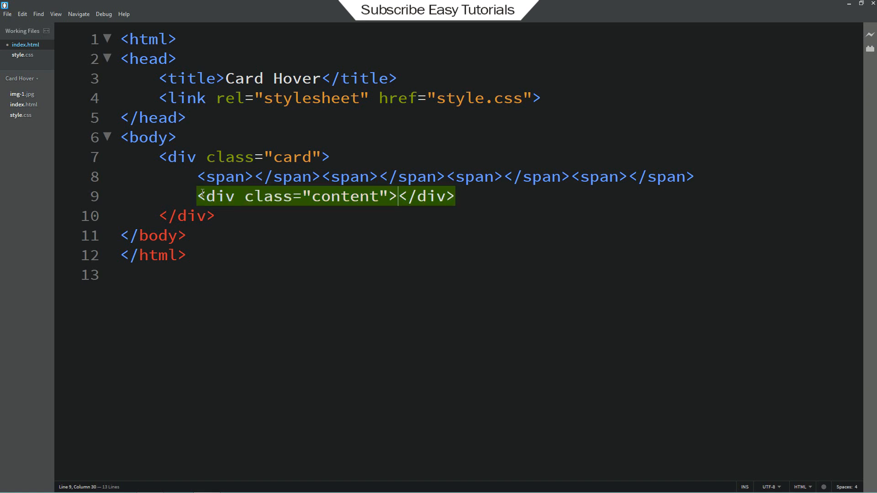
pyautogui.write('<')
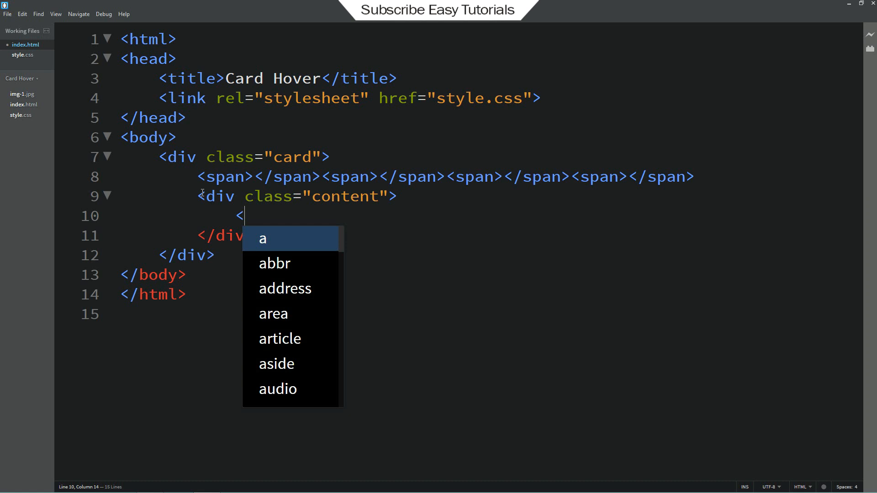
pyautogui.write('h2>Easy Tu</h2>')
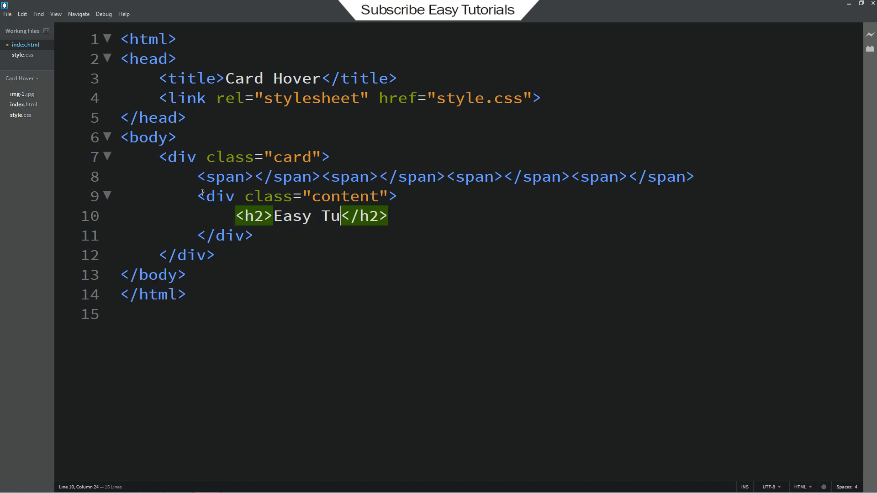
pyautogui.write('torials Channel')
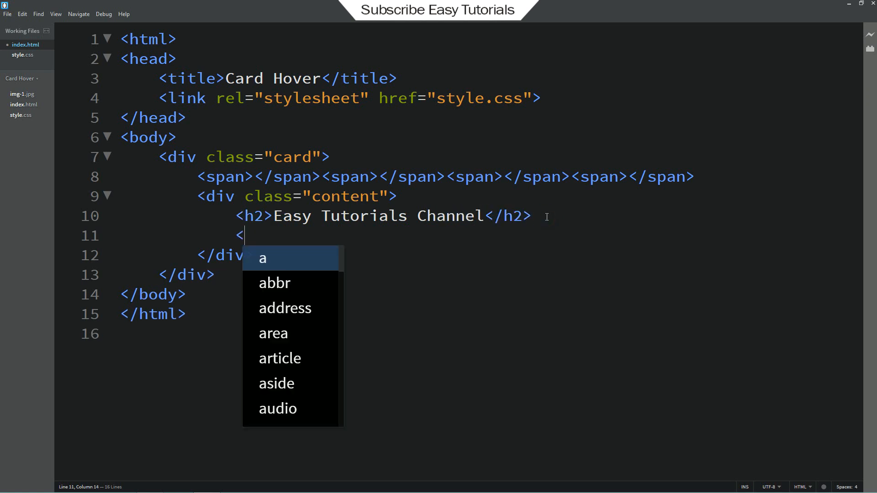
# Step: Add the paragraph about subscribing for website design, digital marketing and graphics videos
pyautogui.write('<p>Subscribe Easy</p>')
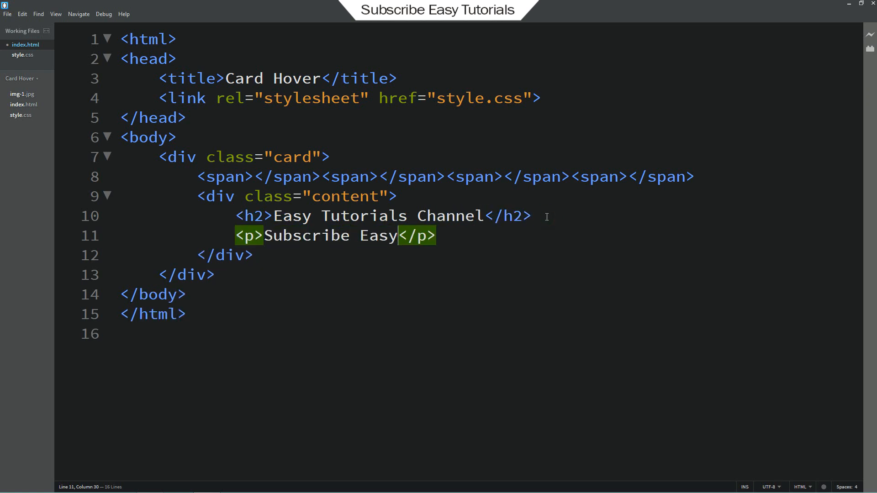
pyautogui.write('Tutorials YouTube Channel to watch more videos')
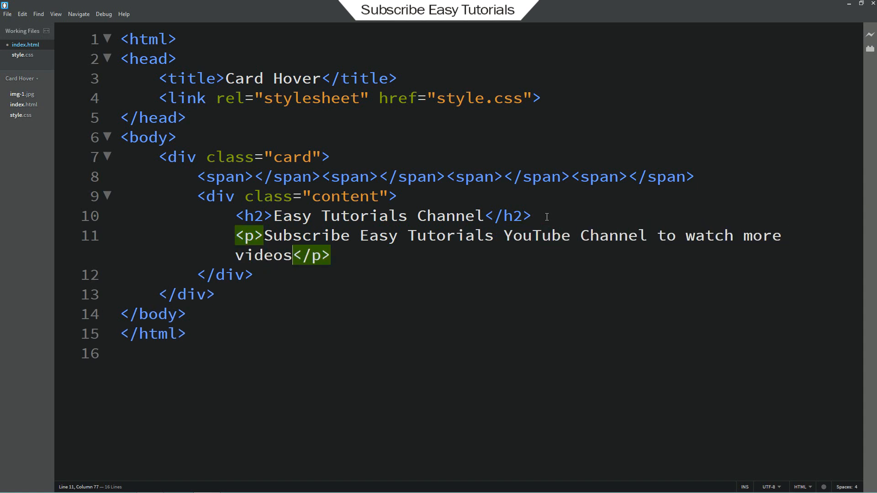
pyautogui.write('on Website Desig')
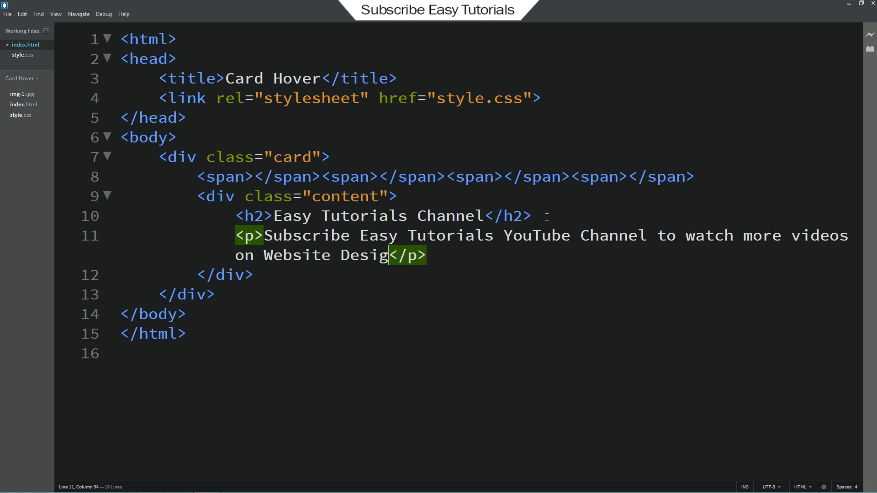
pyautogui.write('ning Digit')
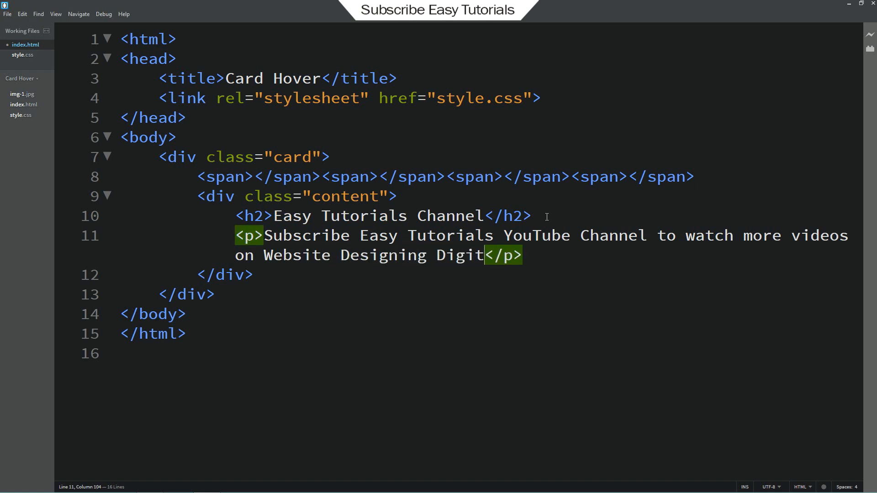
pyautogui.write('al Marketing and Gra')
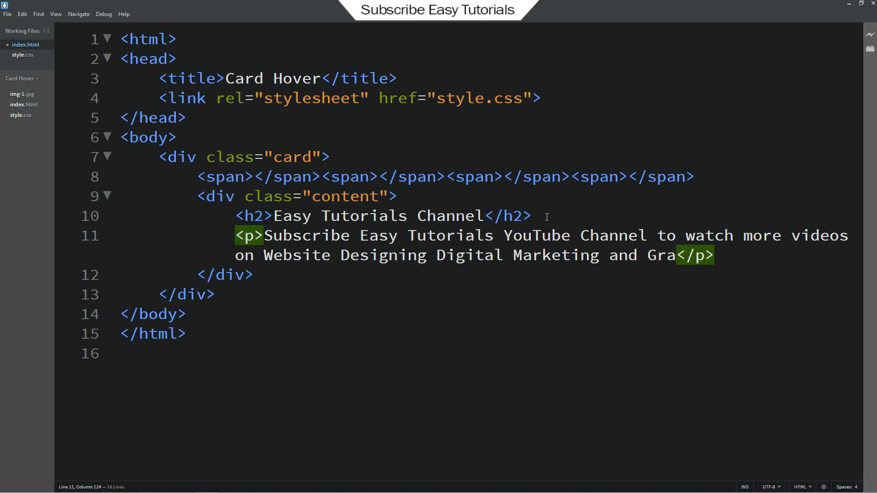
pyautogui.write('phics Designing.')
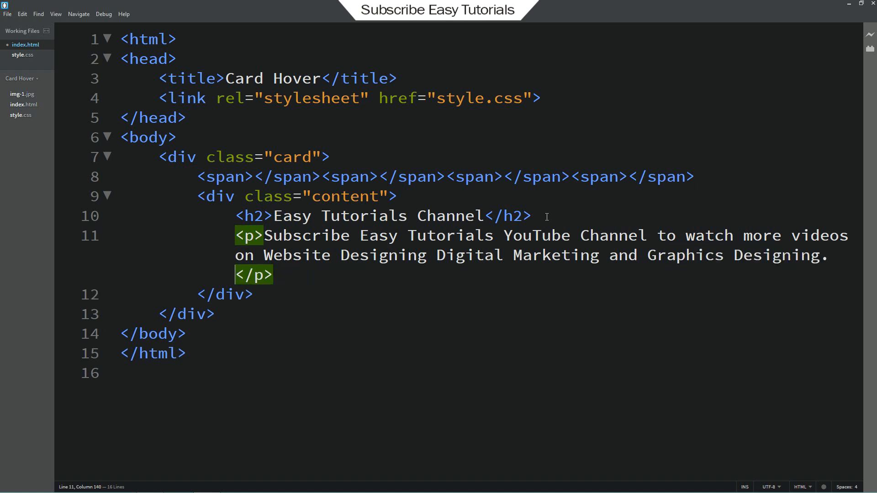
pyautogui.doubleClick(345, 197)
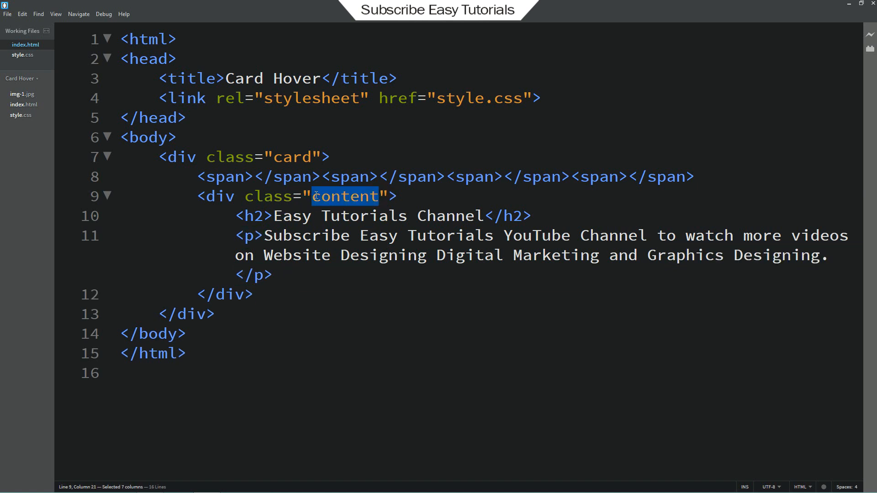
# Step: In style.css, give .content white text colour and centred alignment
pyautogui.click(22, 55)
pyautogui.write('c')
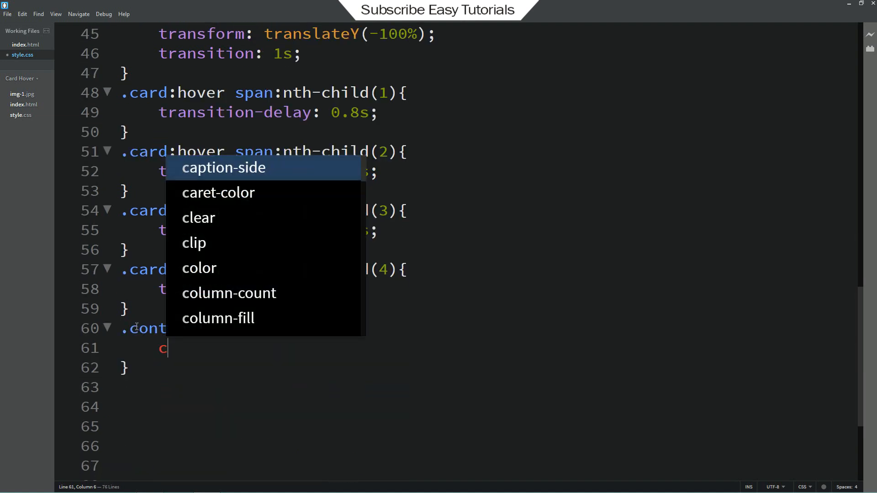
pyautogui.write('olor: #')
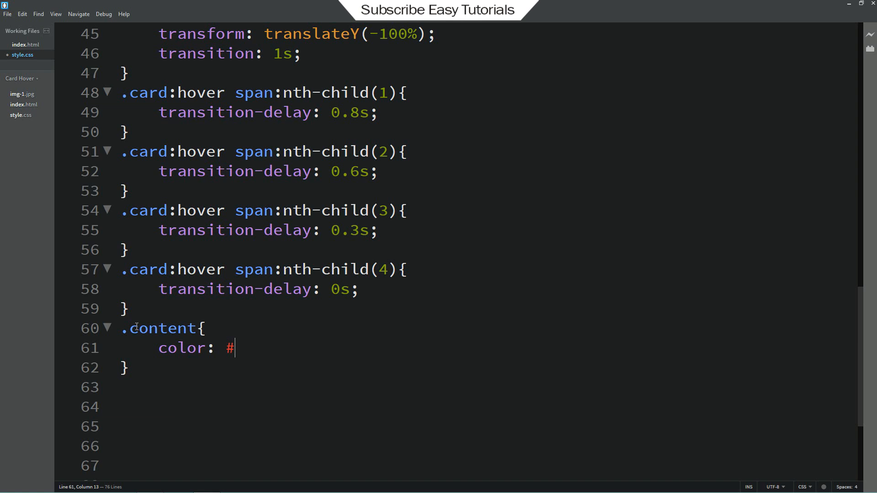
pyautogui.write('fff;')
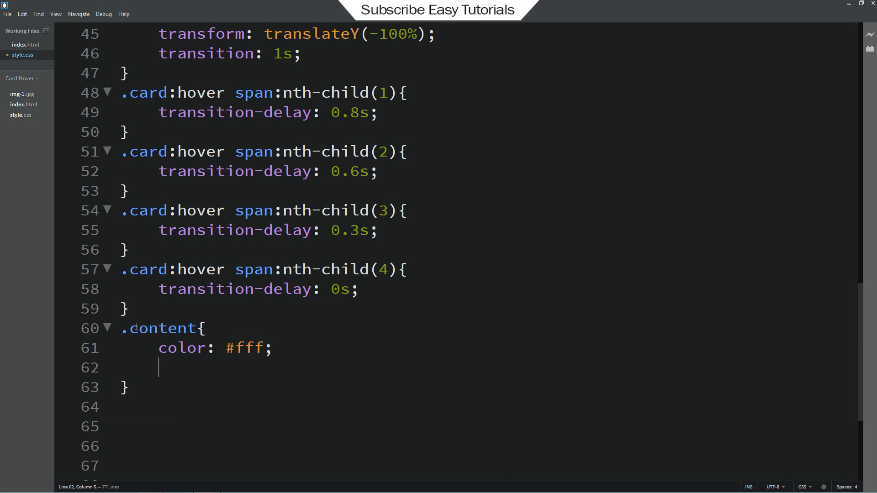
pyautogui.write('text-align: center;')
pyautogui.write('padding: 80px 20px;')
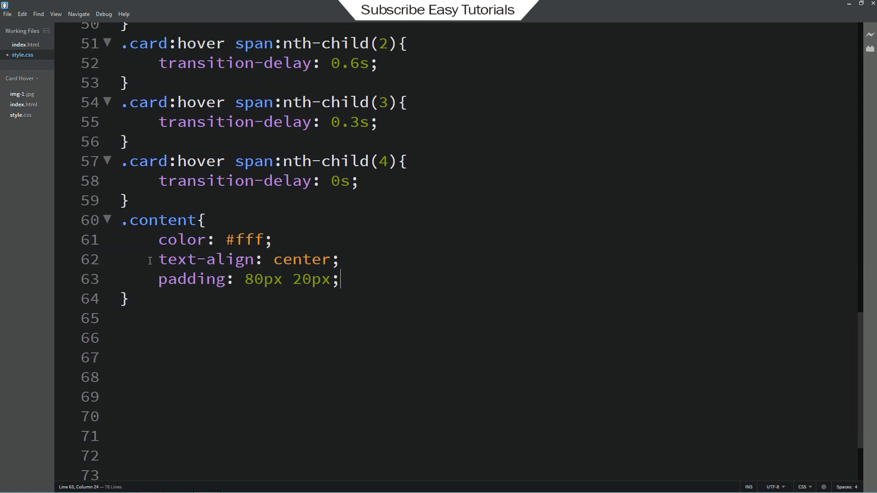
# Step: Set .content to 100% width and height with border-box sizing
pyautogui.write("width'1'")
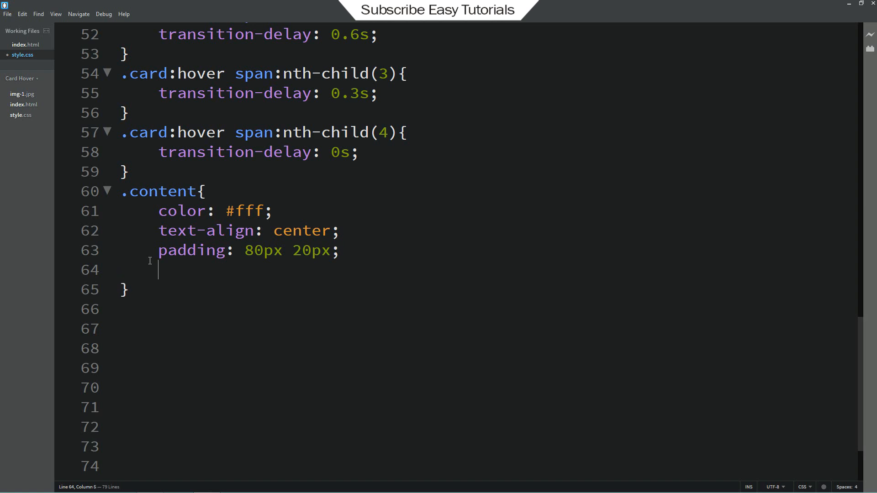
pyautogui.write('width: 100%;')
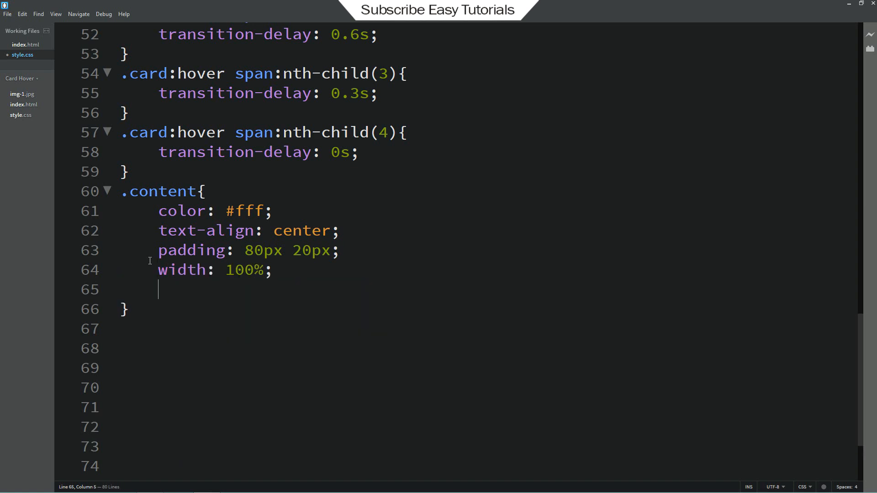
pyautogui.write('height: 100%;')
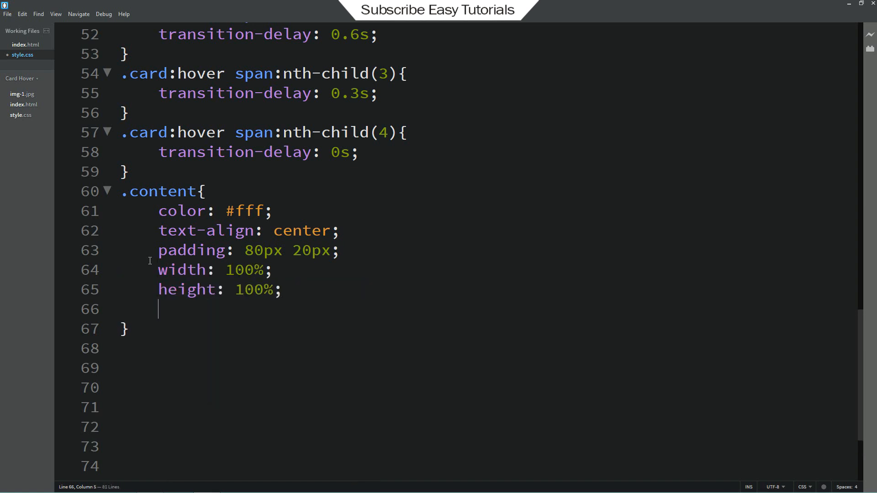
pyautogui.write('box-sizing: border')
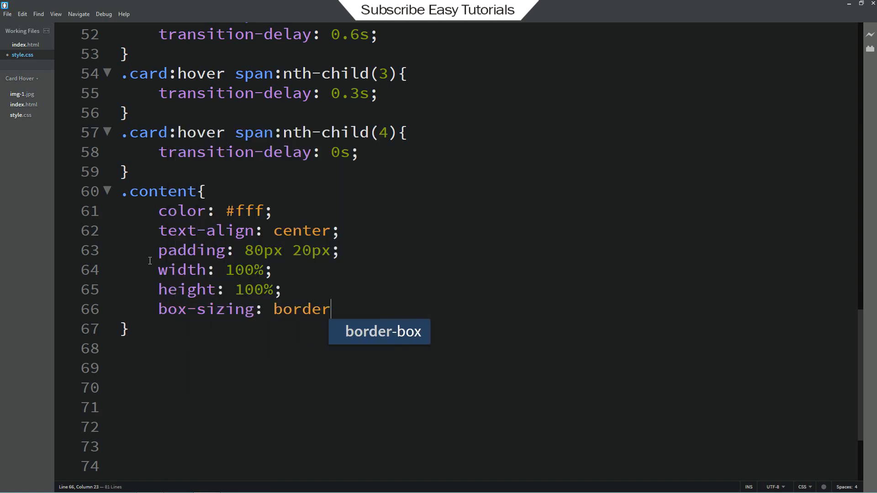
pyautogui.press('Tab')
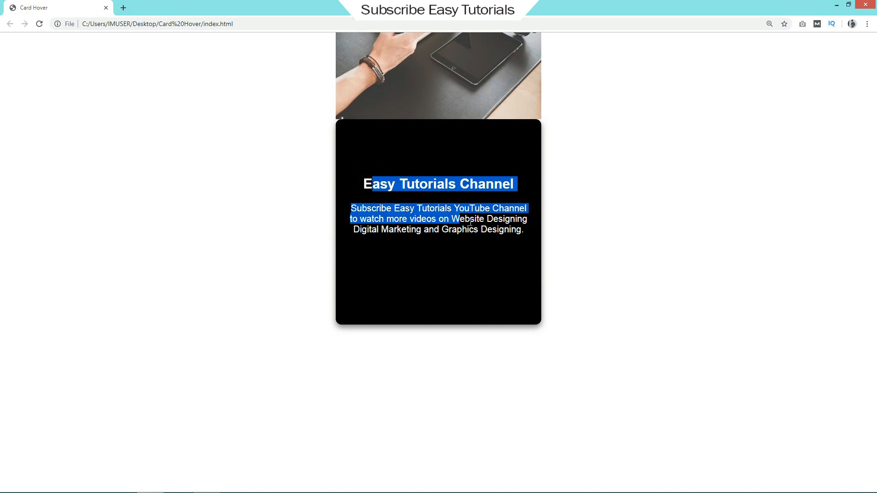
# Step: Clear the text selection on the card and hover to test the strips
pyautogui.click(532, 258)
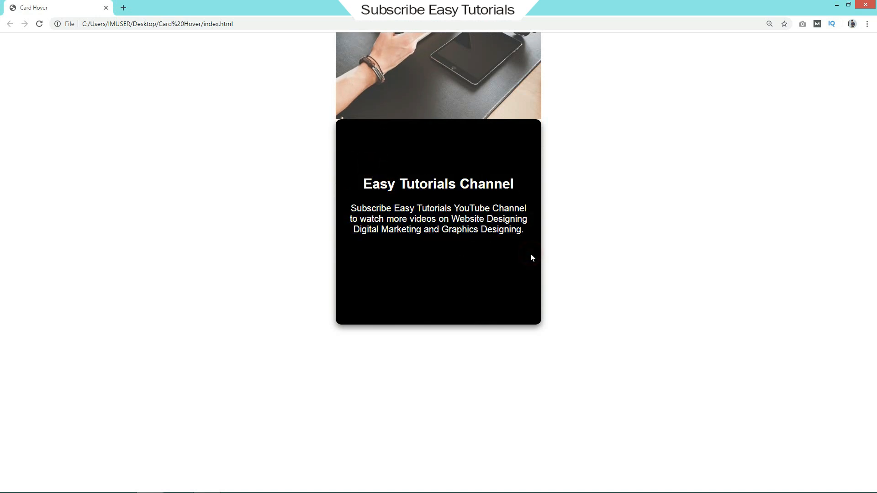
pyautogui.moveTo(602, 266)
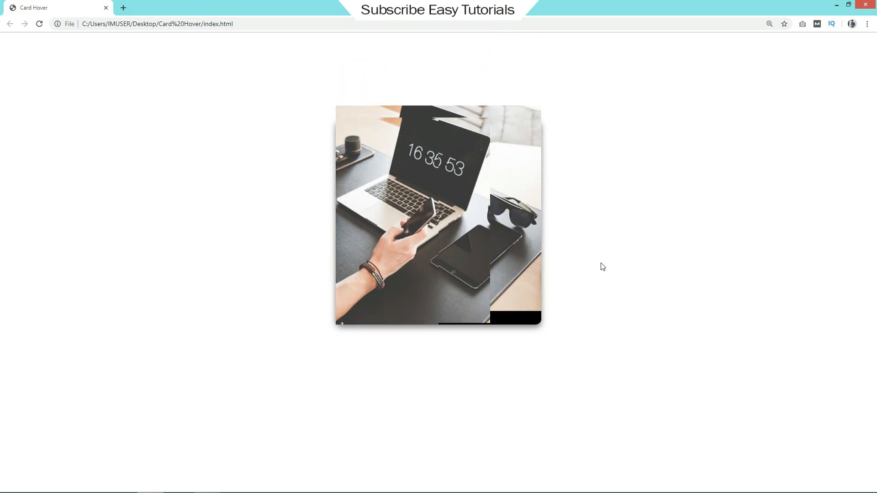
pyautogui.moveTo(537, 260)
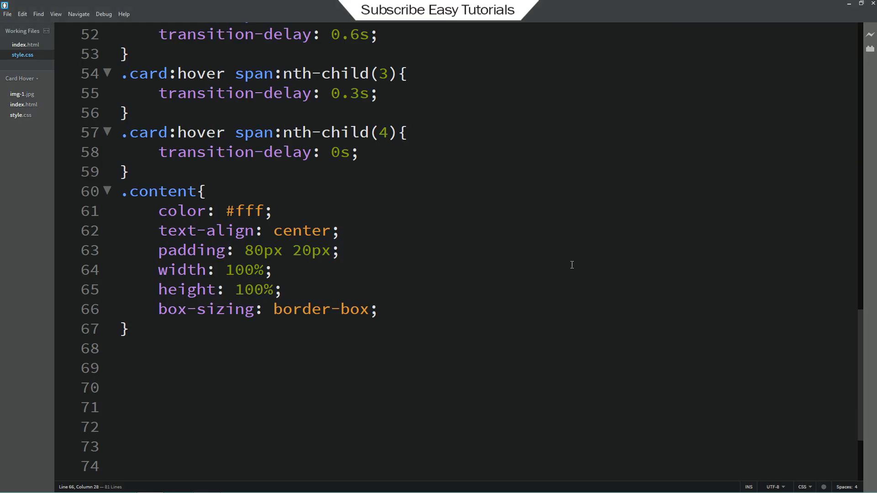
pyautogui.moveTo(127, 362)
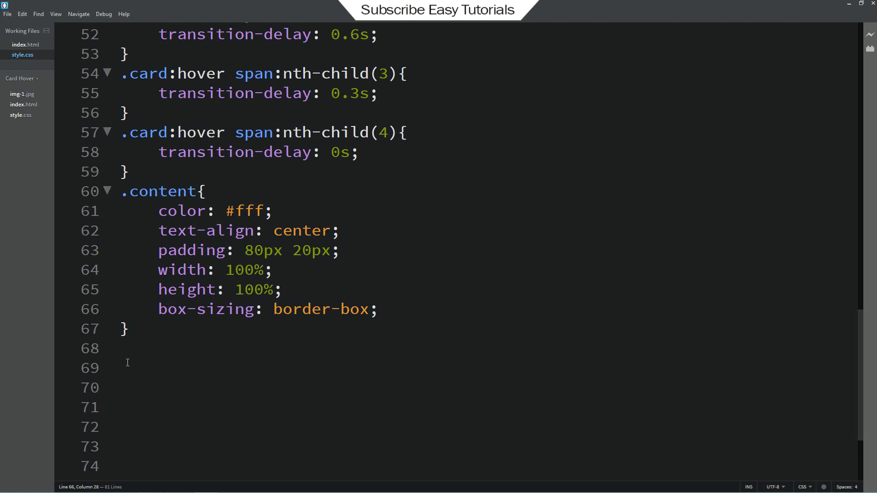
# Step: Add a .content p rule giving the paragraph a grey colour
pyautogui.write('.content p')
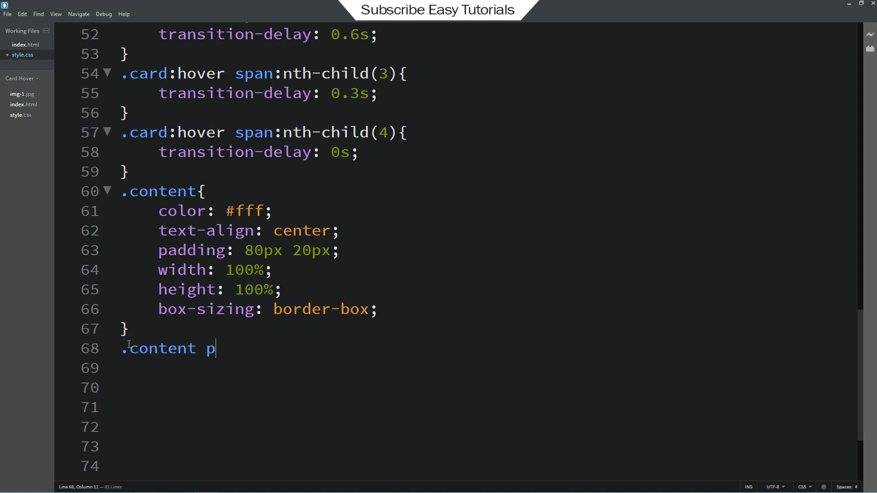
pyautogui.write('color')
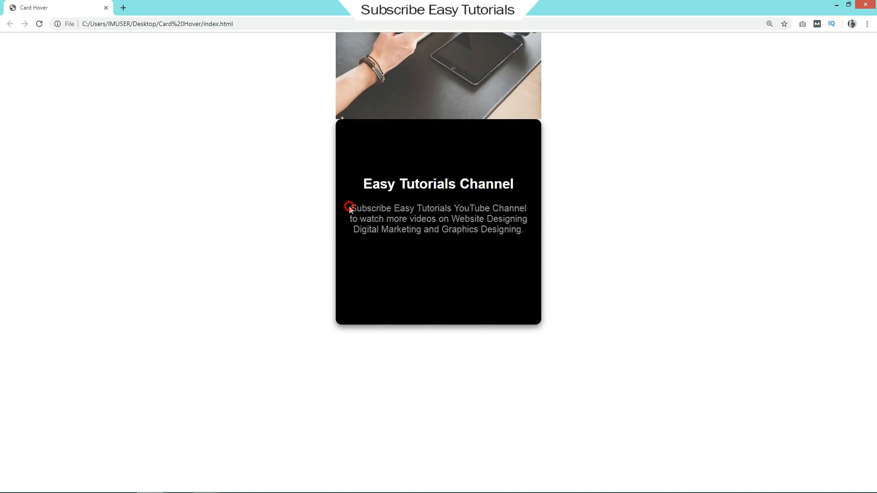
pyautogui.moveTo(564, 266)
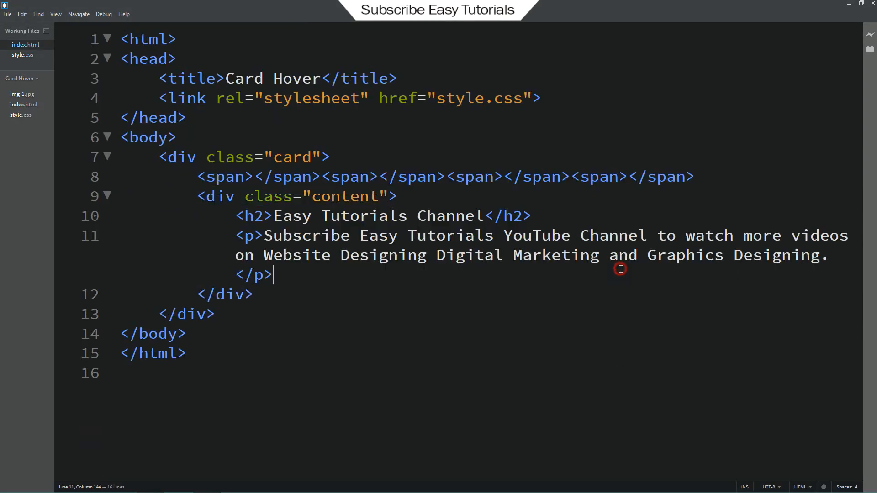
# Step: Add an anchor with href # below the paragraph in index.html
pyautogui.write('<a')
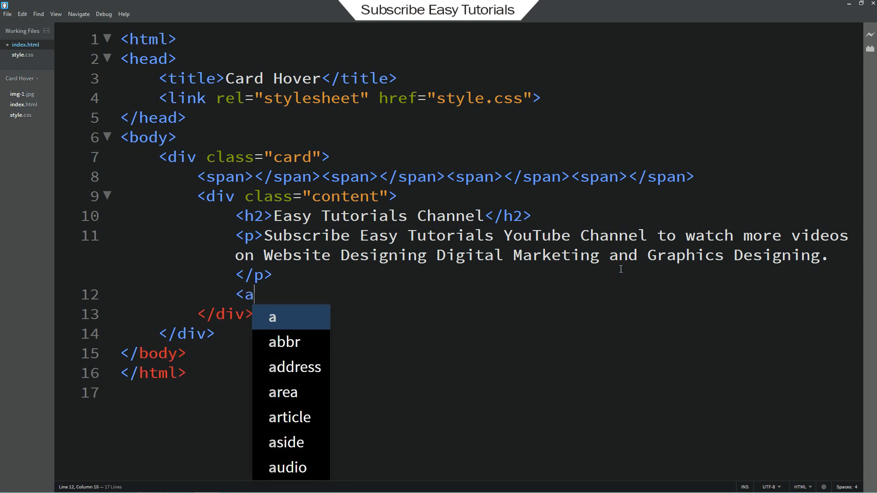
pyautogui.write('href=""')
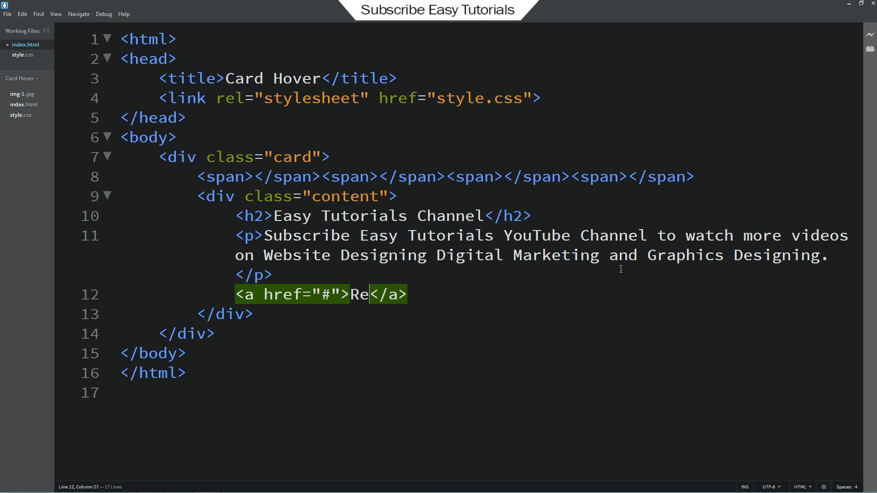
# Step: Finish the Read more text, then start .content a with 100px width and no text decoration
pyautogui.write('ad more')
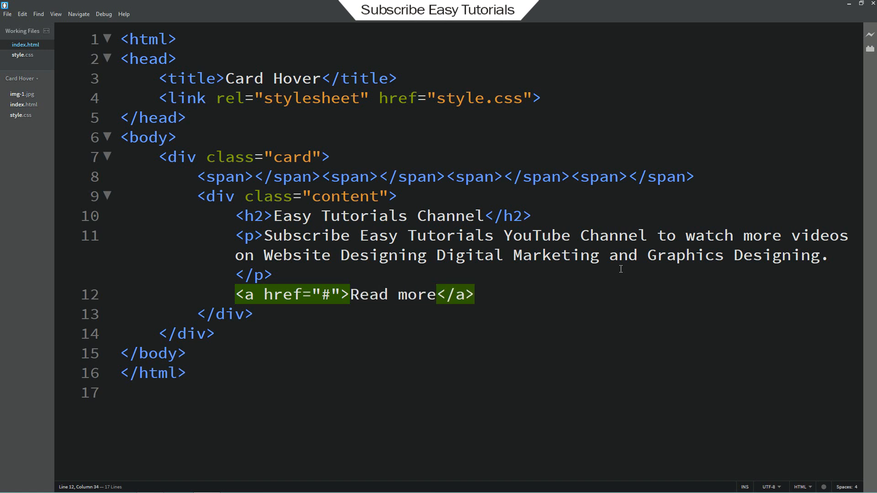
pyautogui.click(22, 54)
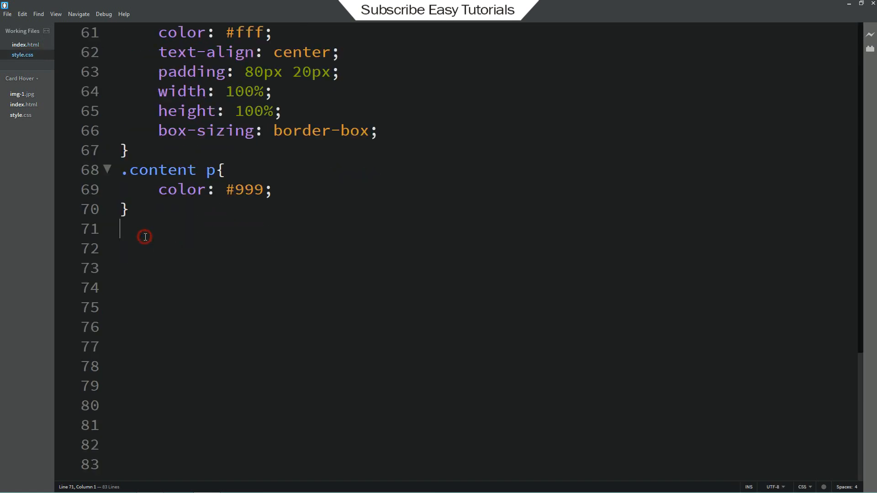
pyautogui.write('.content a{')
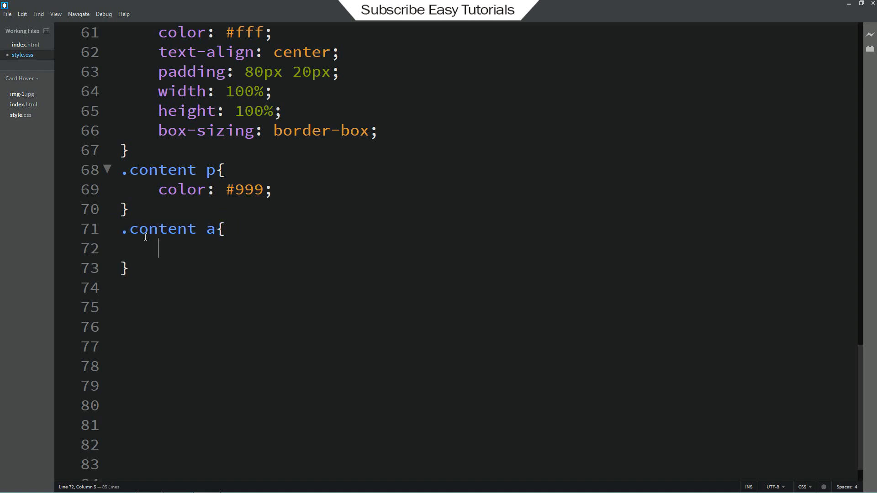
pyautogui.write('width')
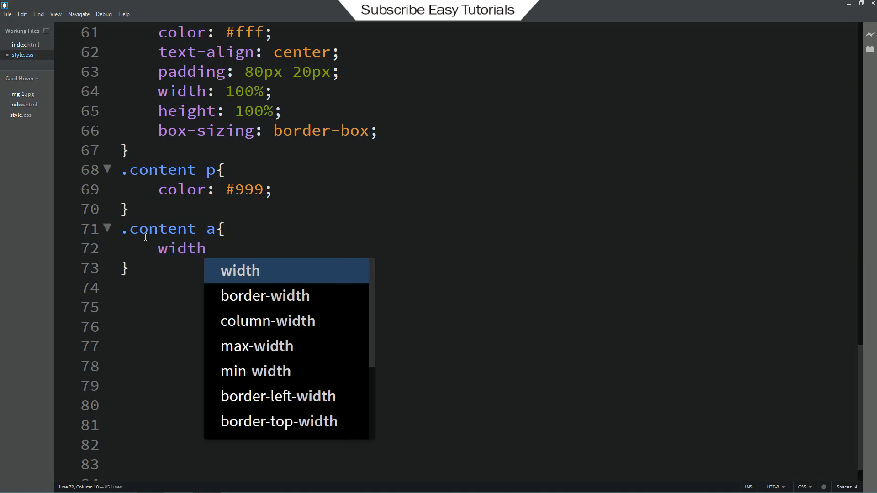
pyautogui.write(': 100px;')
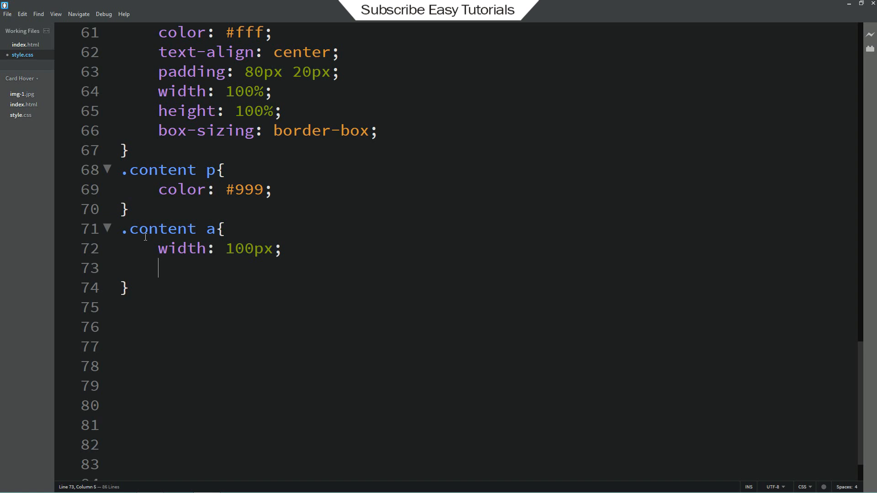
pyautogui.write('text-decoration: none;')
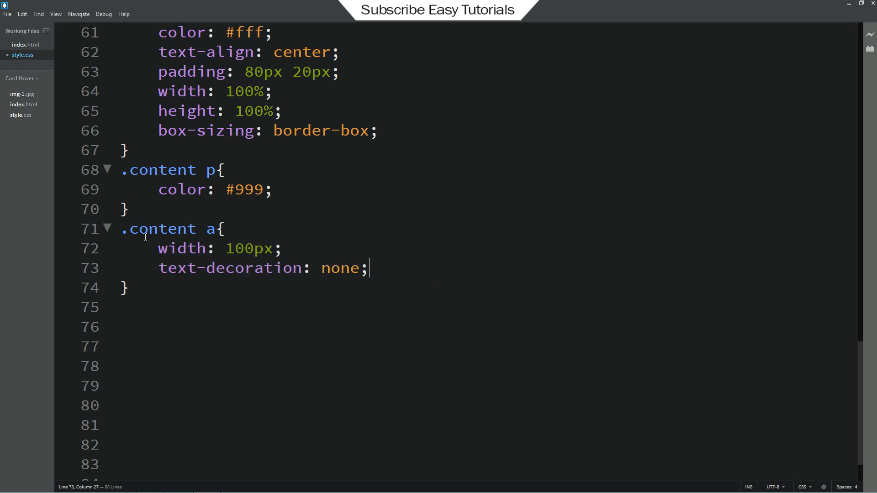
pyautogui.press('enter')
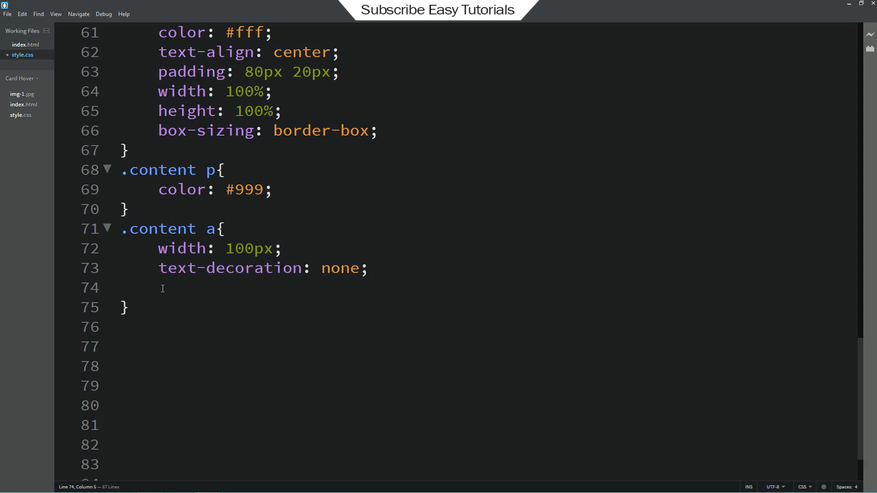
# Step: Give the link 50px border-radius, 1px solid white border, 10px padding and white text
pyautogui.write('border-ra')
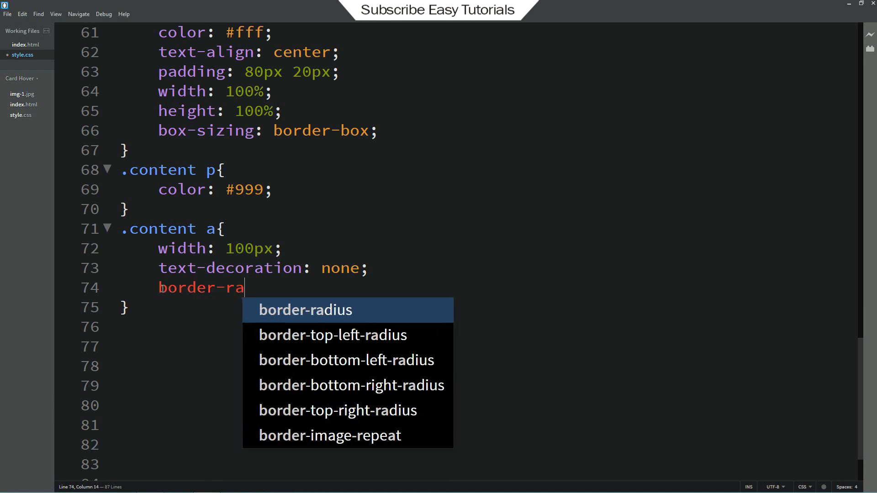
pyautogui.write('dius: 50px;')
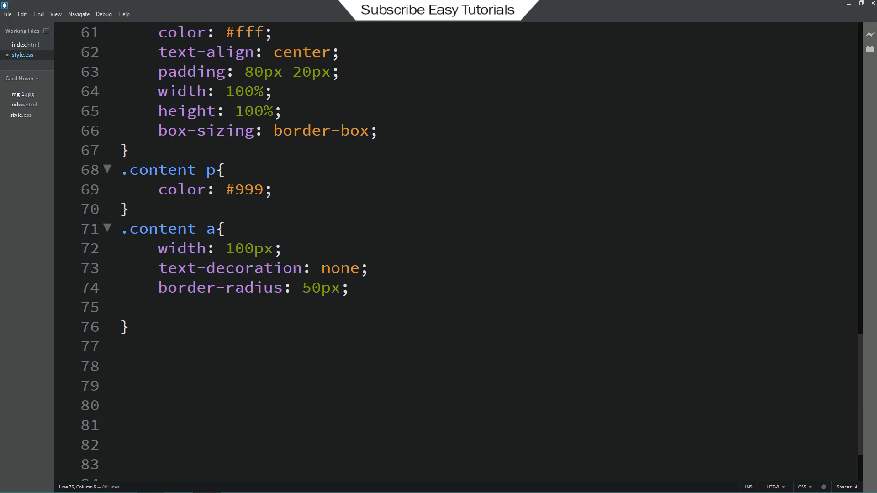
pyautogui.write('border: 1px so')
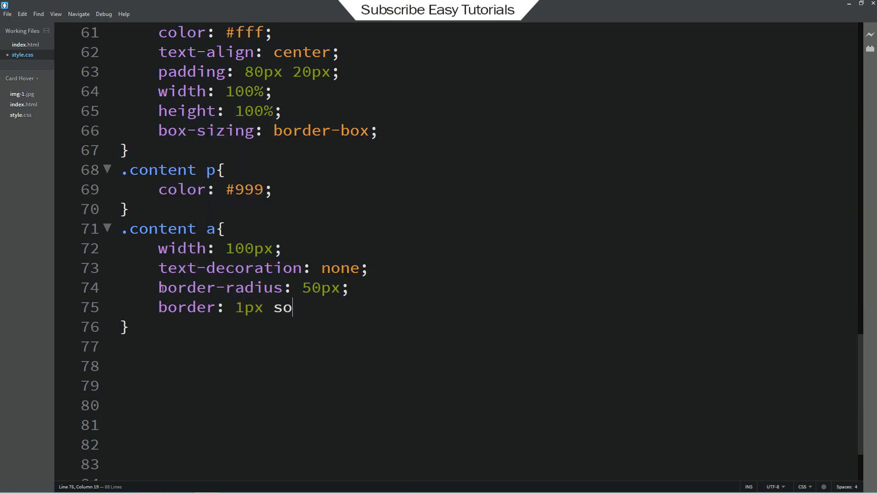
pyautogui.write('lid #fff;')
pyautogui.write('display: block;')
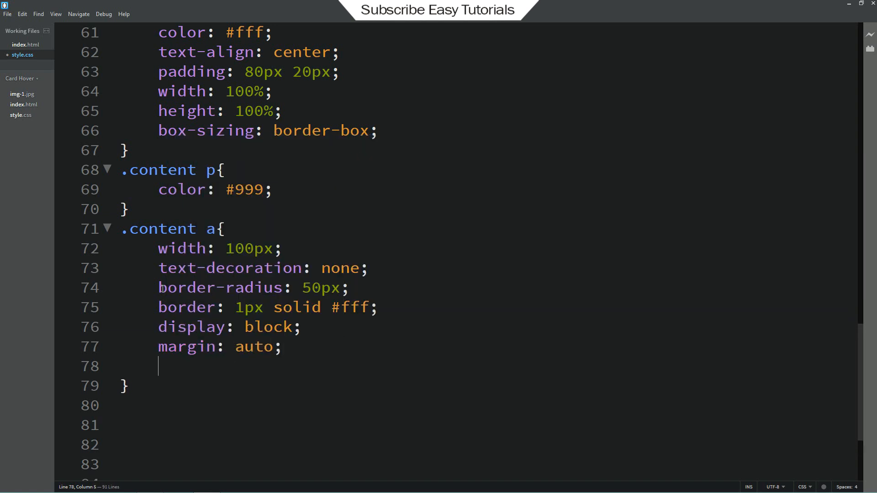
pyautogui.write('padding: 1')
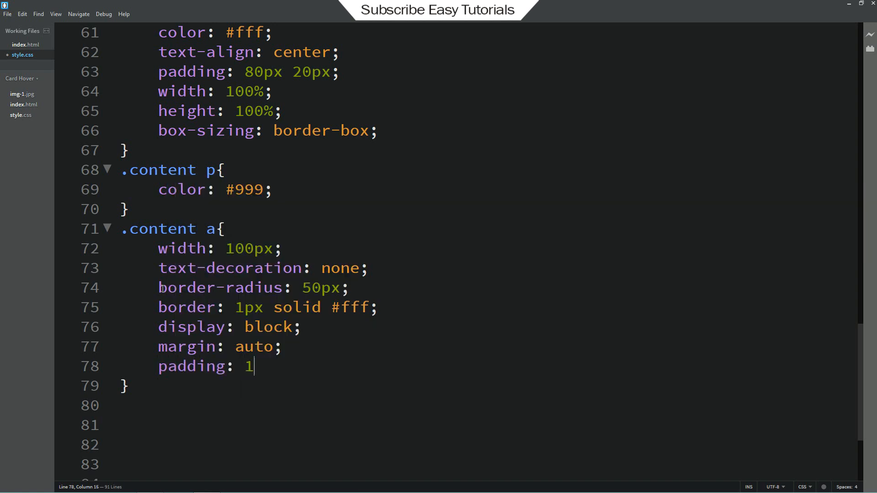
pyautogui.write('px;')
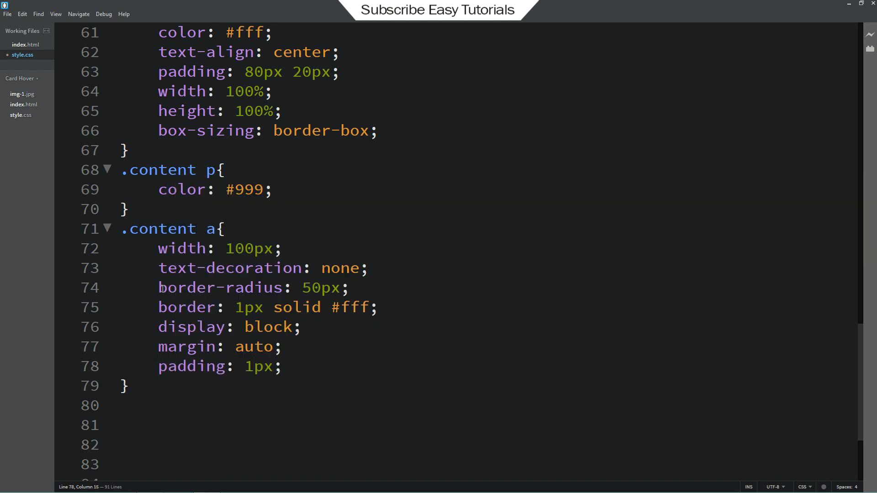
pyautogui.write('color:')
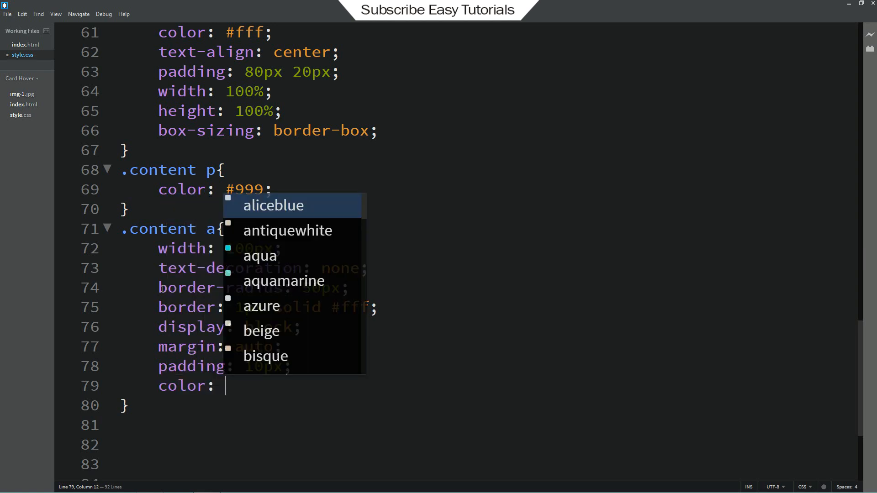
pyautogui.write('#fff;')
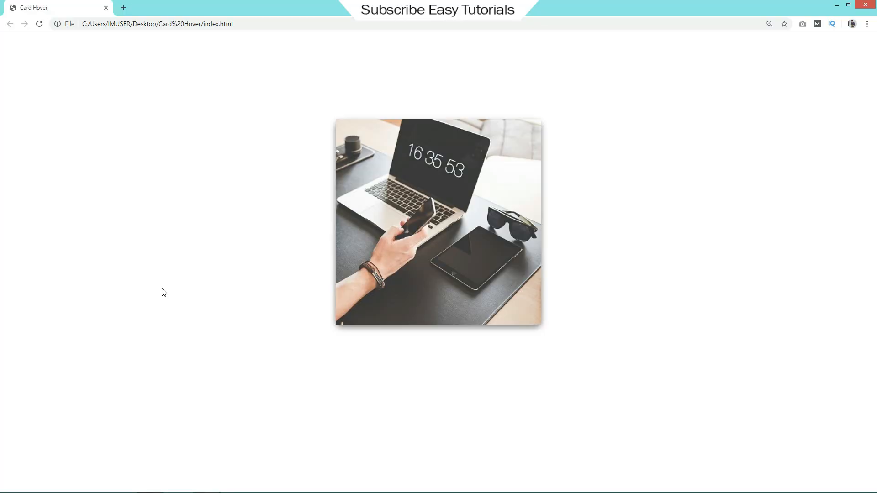
pyautogui.moveTo(353, 238)
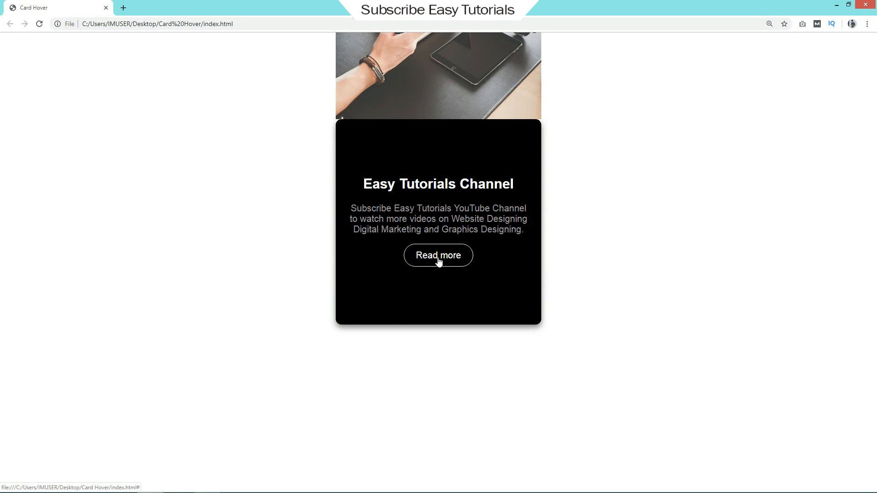
pyautogui.moveTo(349, 243)
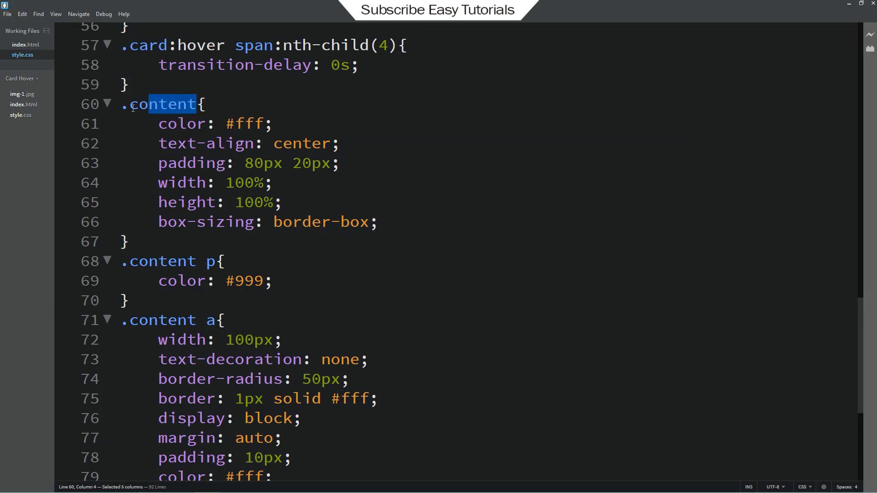
# Step: Add transform: translateY(100%) and a 2s transition to the .content rule
pyautogui.write('tra')
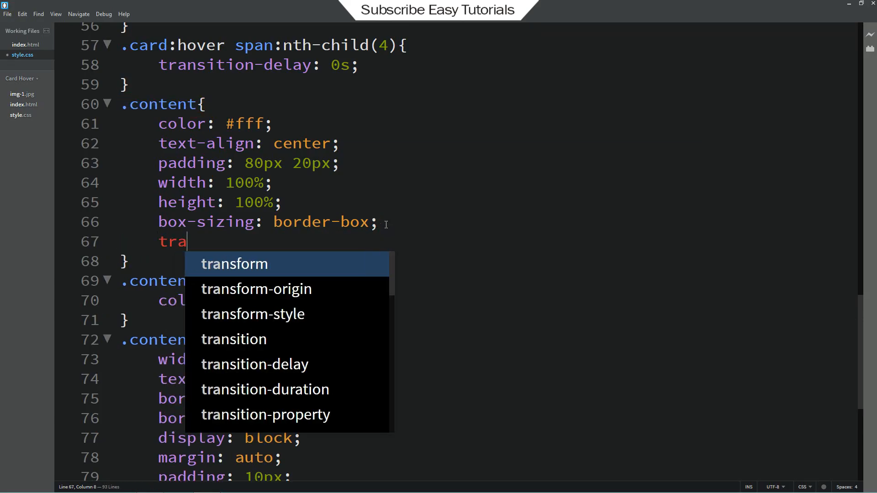
pyautogui.write('nsform: trasn')
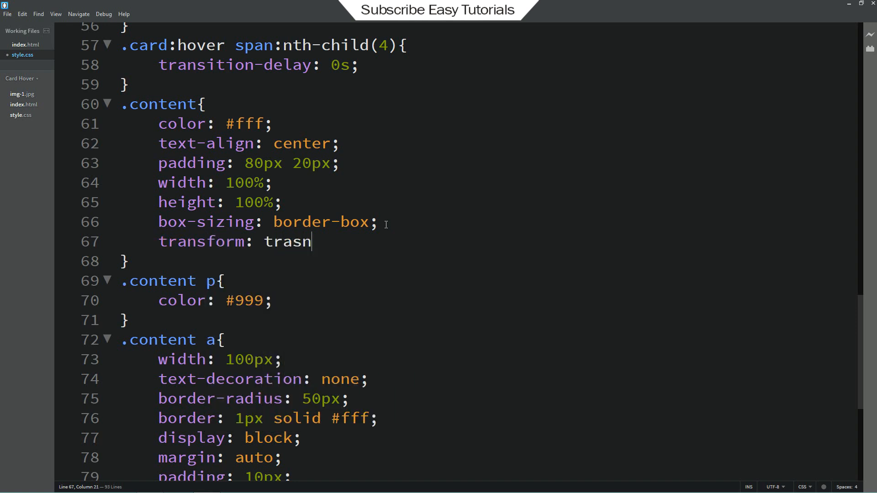
pyautogui.press('BackSpace')
pyautogui.write('nslateY(100')
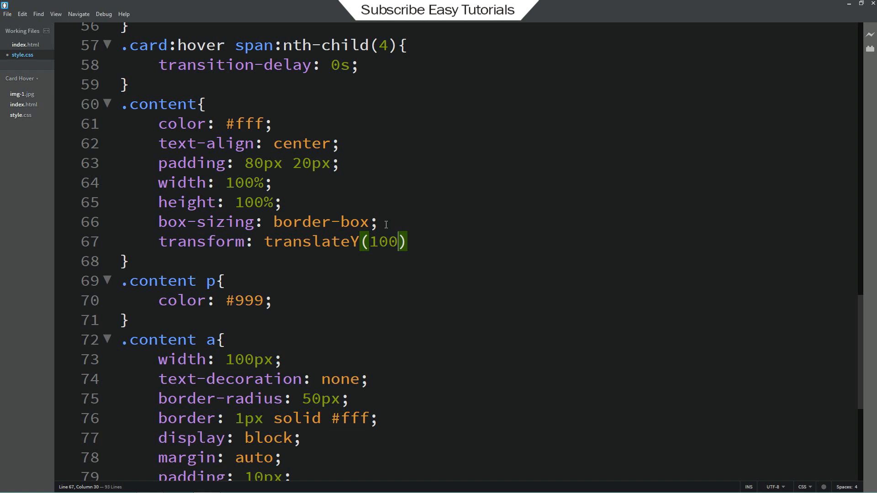
pyautogui.write('%;')
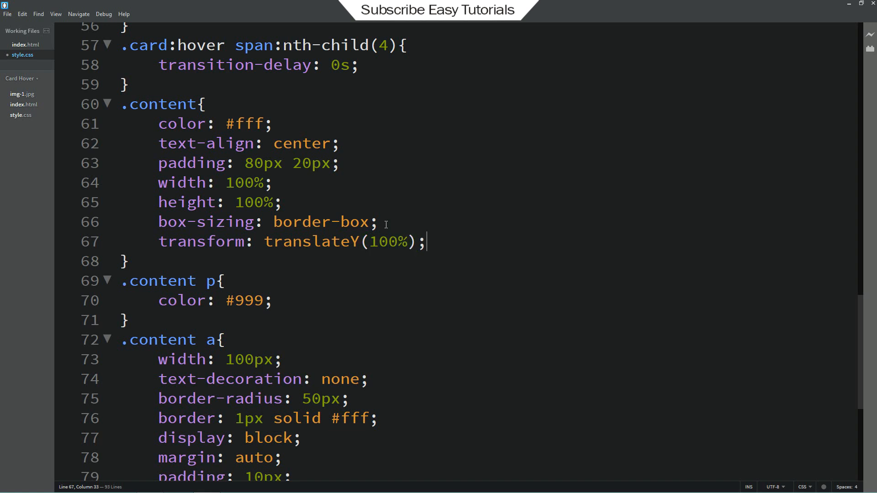
pyautogui.write('transition: 2s')
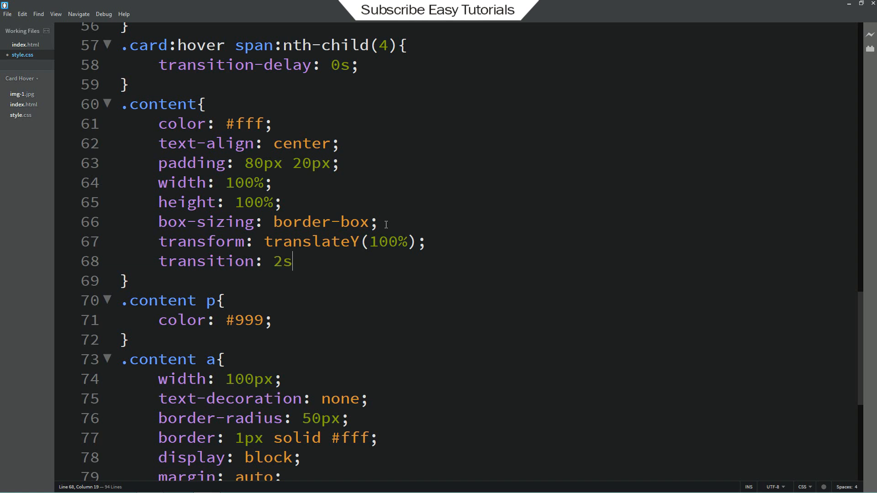
pyautogui.scroll(-3)
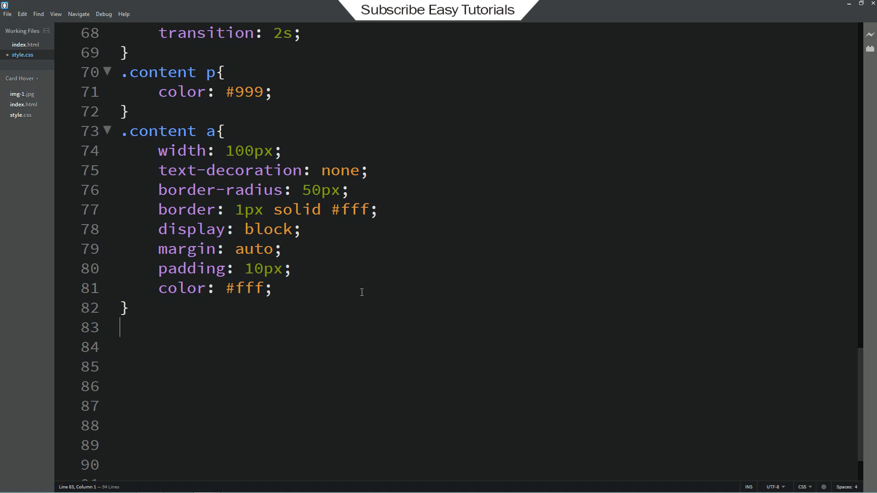
# Step: Add a .card:hover .content translateY rule, then start an overflow declaration on .card
pyautogui.write('.card:')
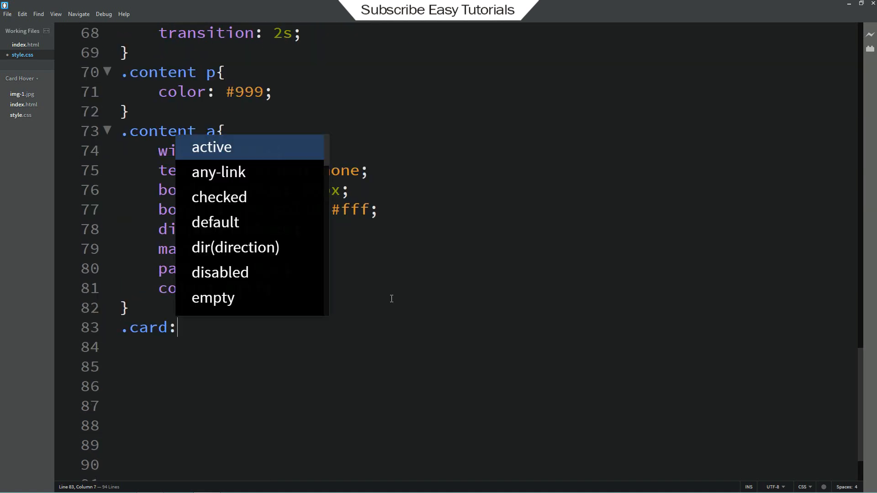
pyautogui.write('hover')
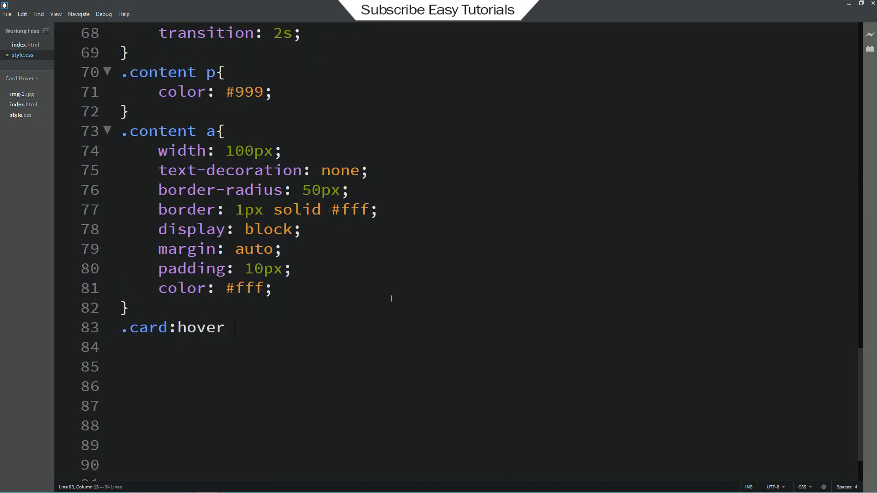
pyautogui.write('.content')
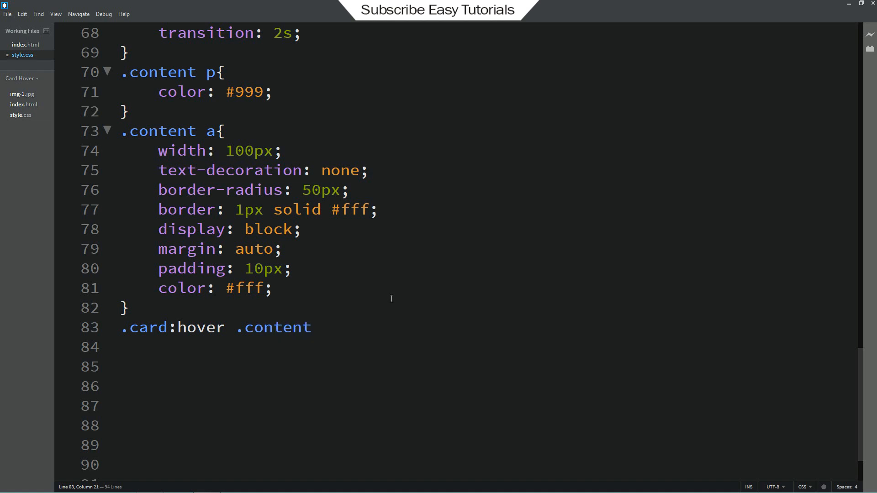
pyautogui.write('{')
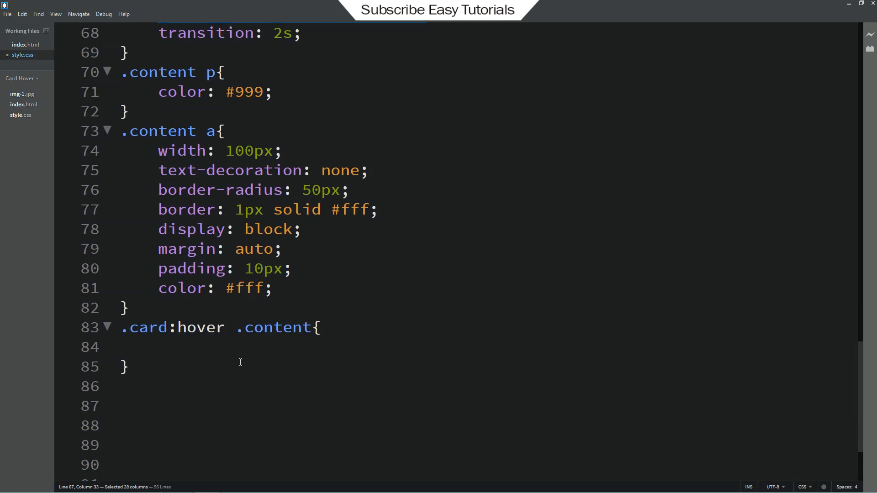
pyautogui.write('transform: translateY(100%);')
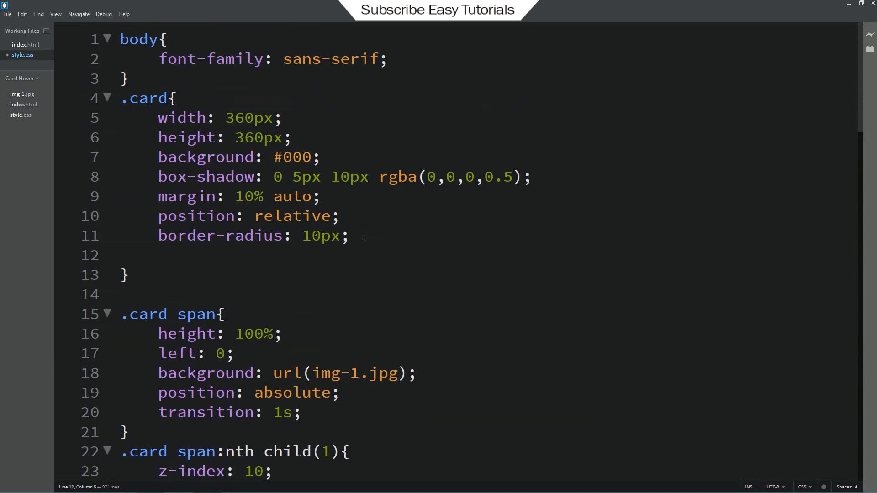
pyautogui.write('overflow:')
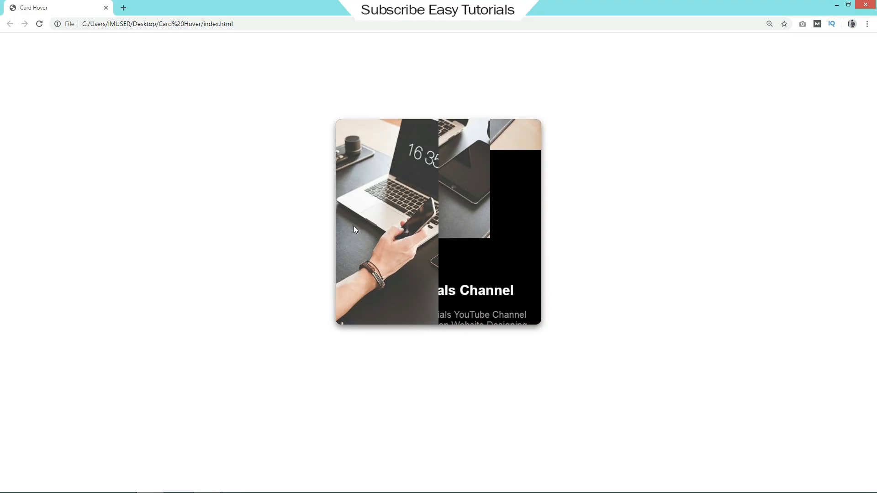
pyautogui.moveTo(296, 230)
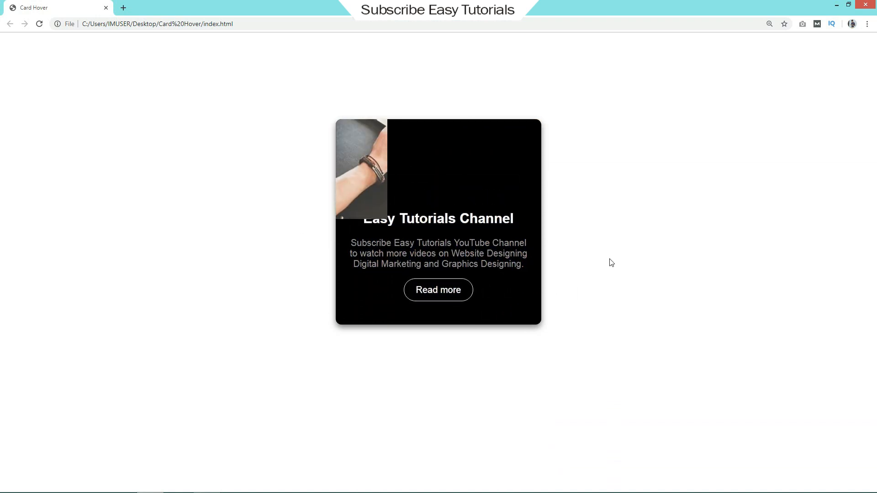
pyautogui.moveTo(537, 254)
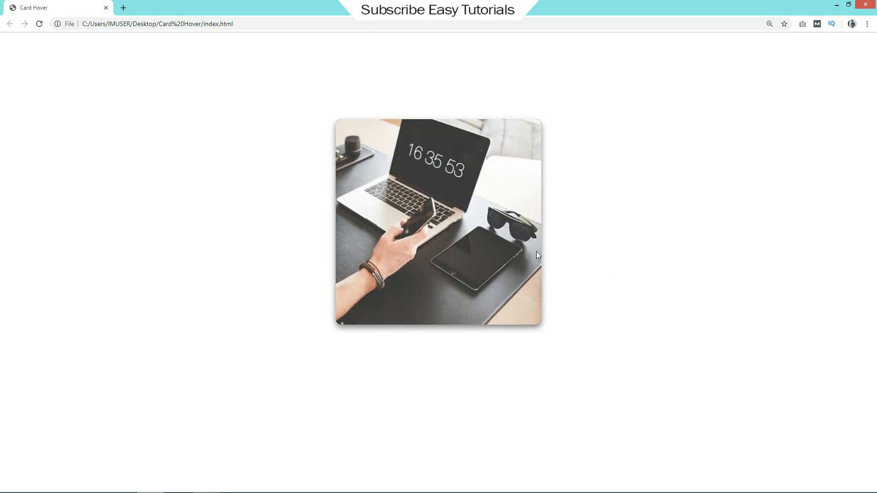
pyautogui.moveTo(438, 221)
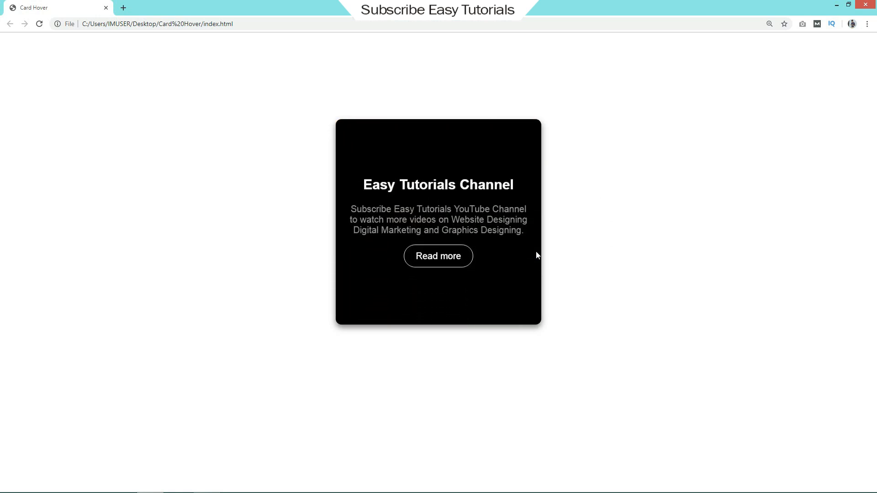